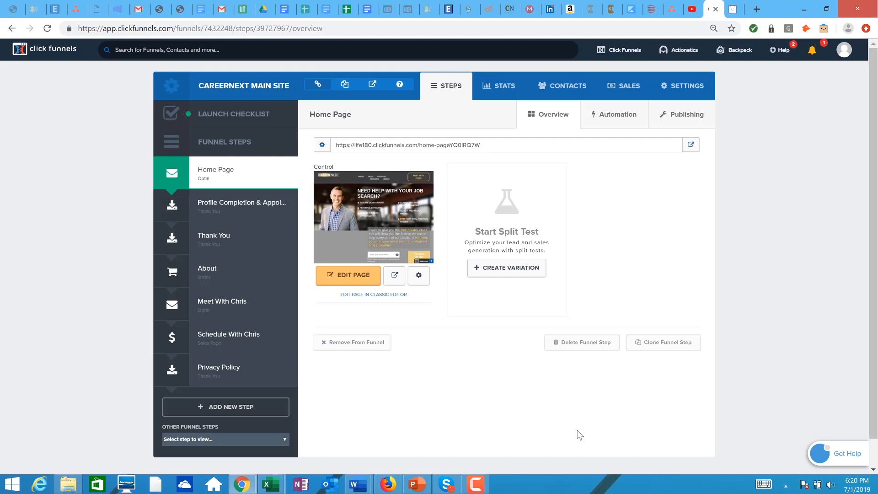
pyautogui.moveTo(233, 305)
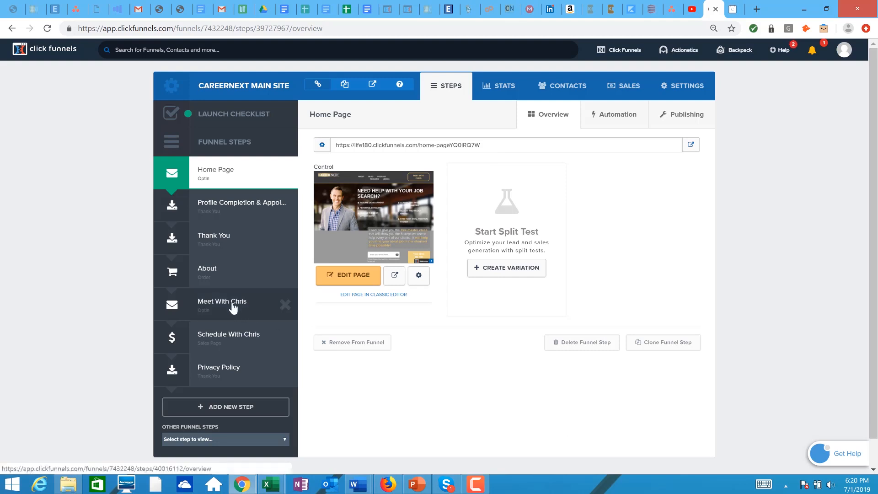
# Open the Meet With Chris step from the funnel steps sidebar.
pyautogui.click(221, 301)
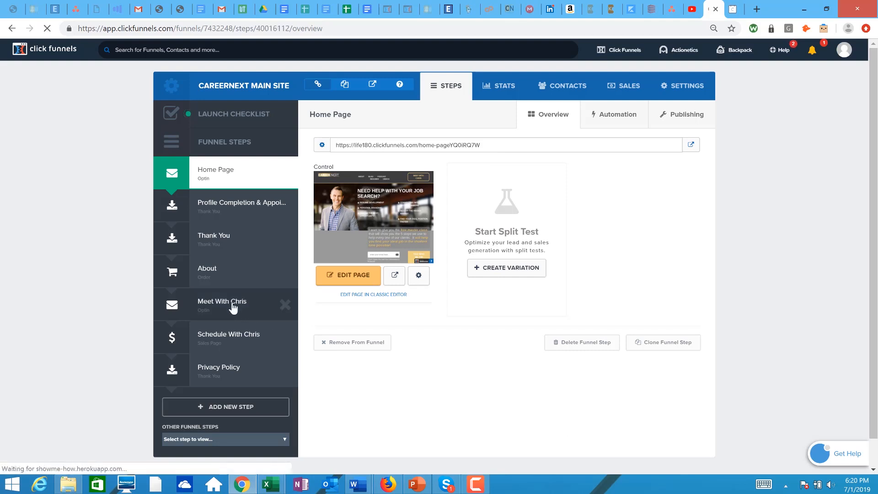
pyautogui.click(221, 305)
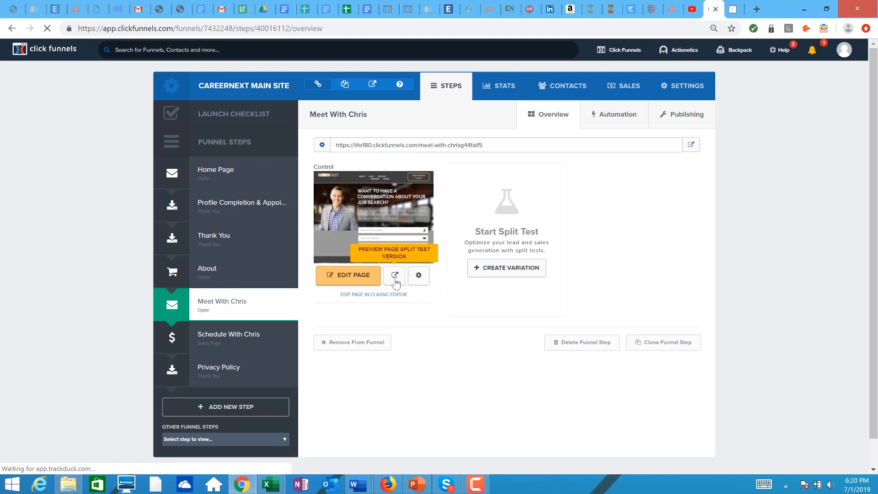
# Preview the Meet With Chris page, enter name 'Chris Kirkpatrick', and submit the opt-in form.
pyautogui.click(394, 275)
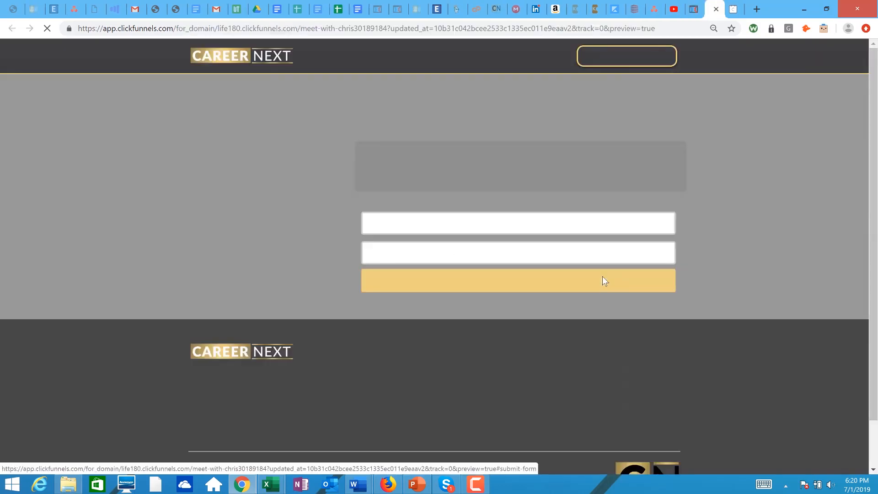
pyautogui.moveTo(792, 191)
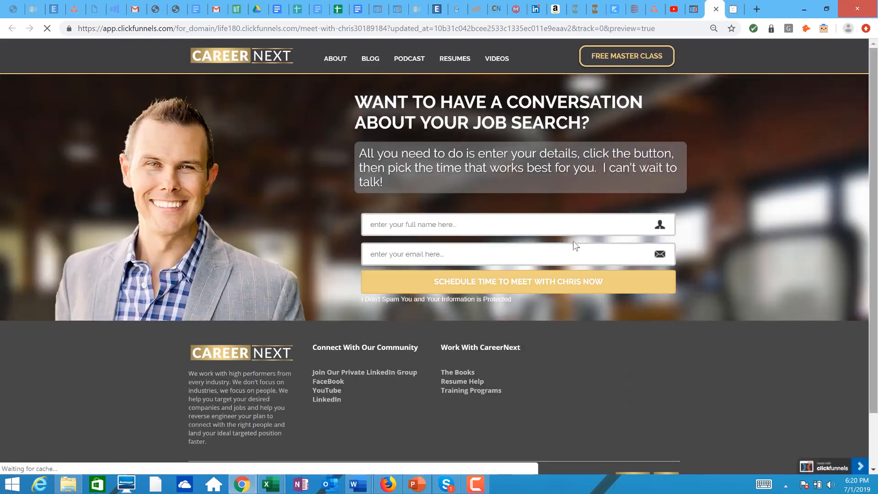
pyautogui.write('Chris Kirkpatrick')
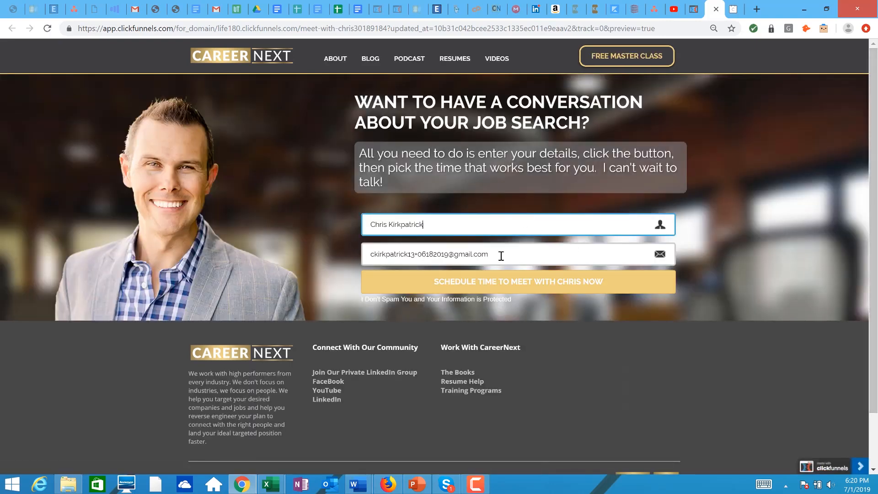
pyautogui.click(517, 281)
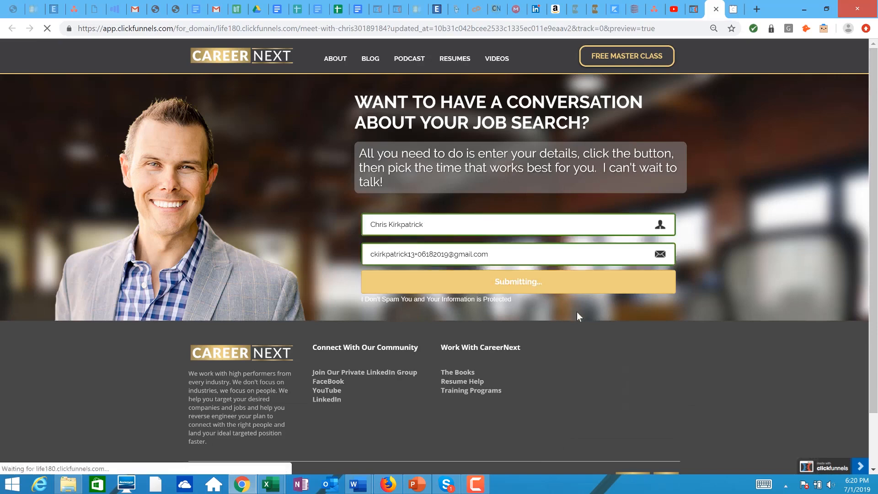
# Pick Tuesday, July 2 at 10:00am in the embedded Calendly calendar and confirm.
pyautogui.click(517, 281)
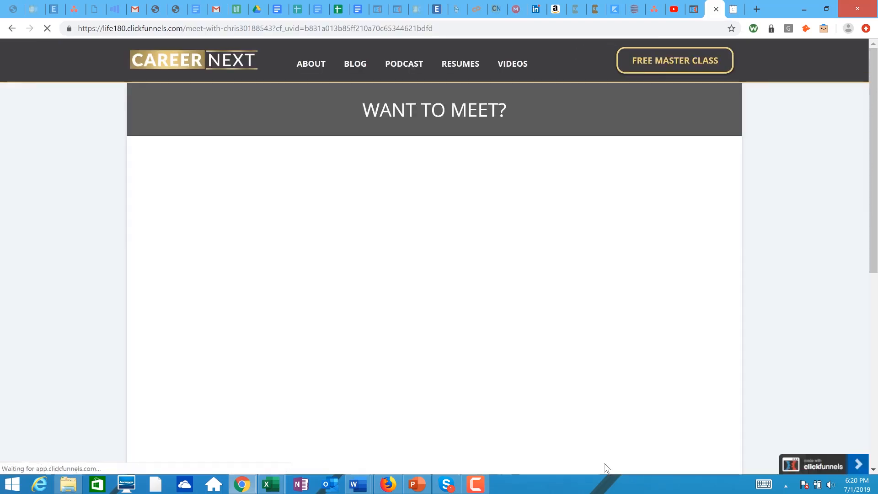
pyautogui.moveTo(803, 305)
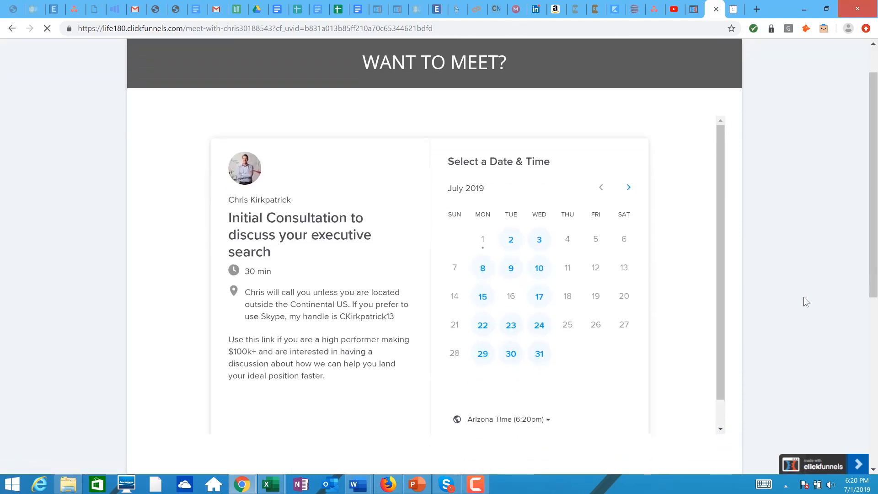
pyautogui.scroll(-3)
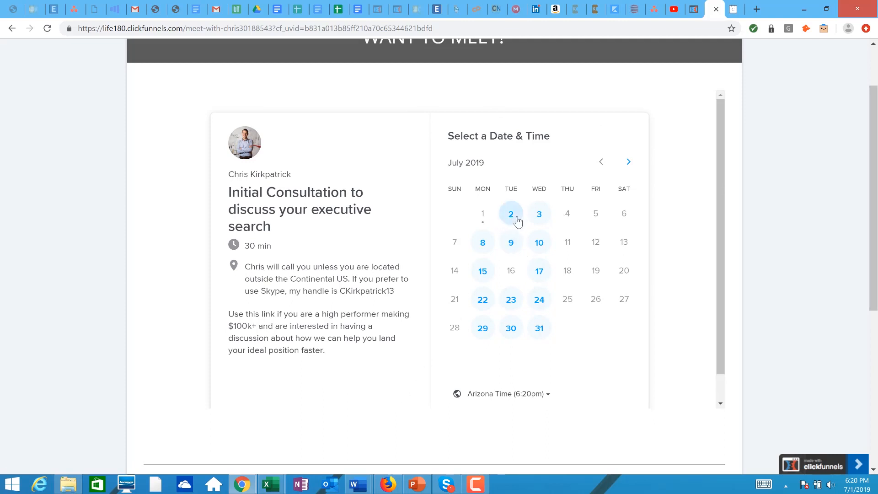
pyautogui.moveTo(361, 161)
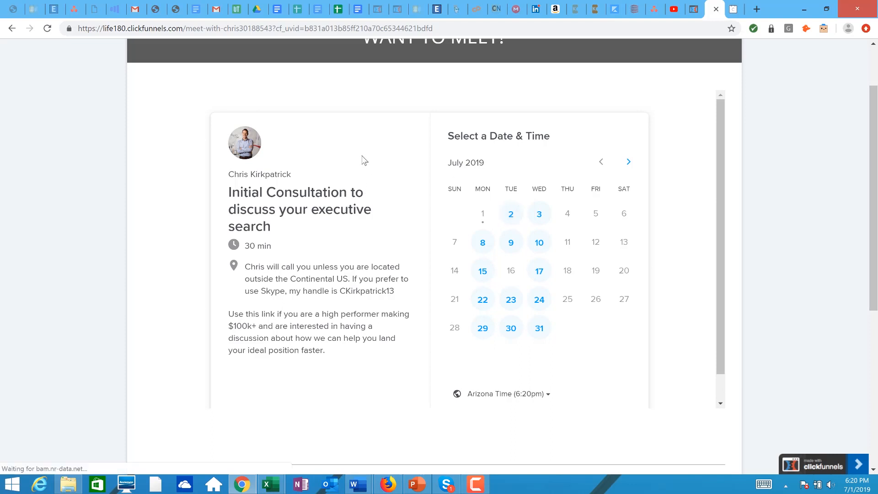
pyautogui.click(510, 214)
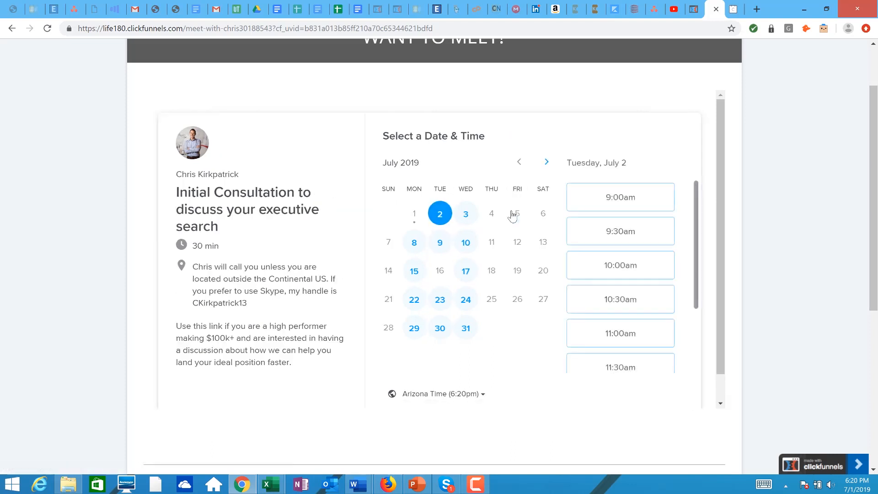
pyautogui.click(620, 265)
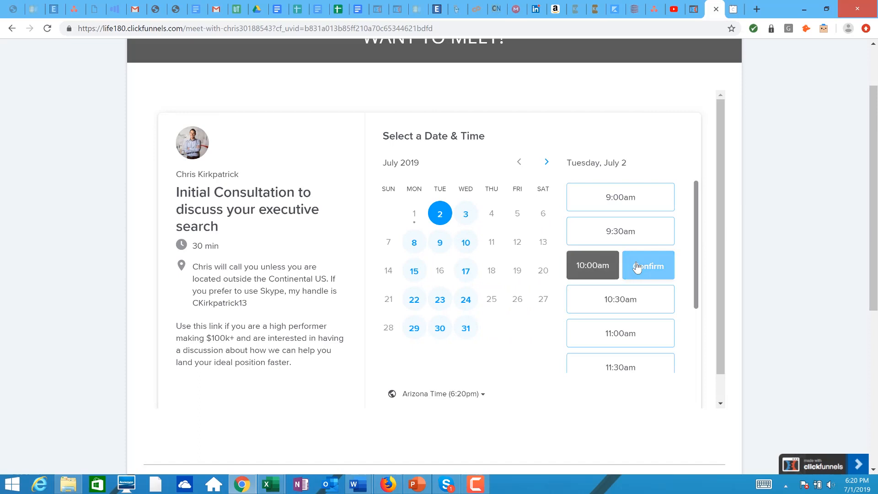
pyautogui.click(648, 265)
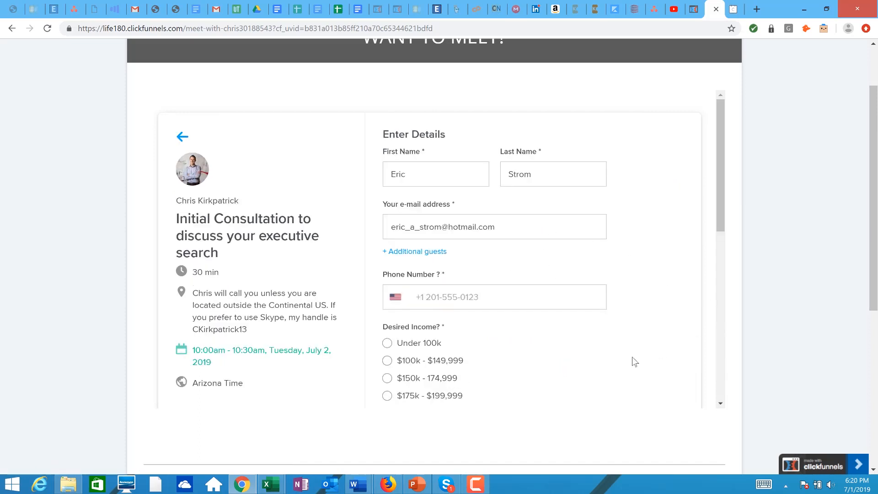
# Review the booking details form, then go back to the July 2 time slots.
pyautogui.scroll(-3)
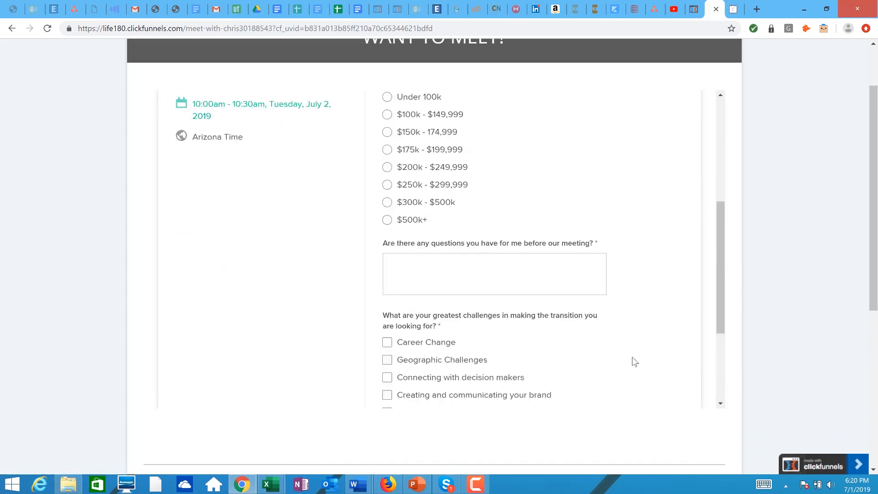
pyautogui.scroll(3)
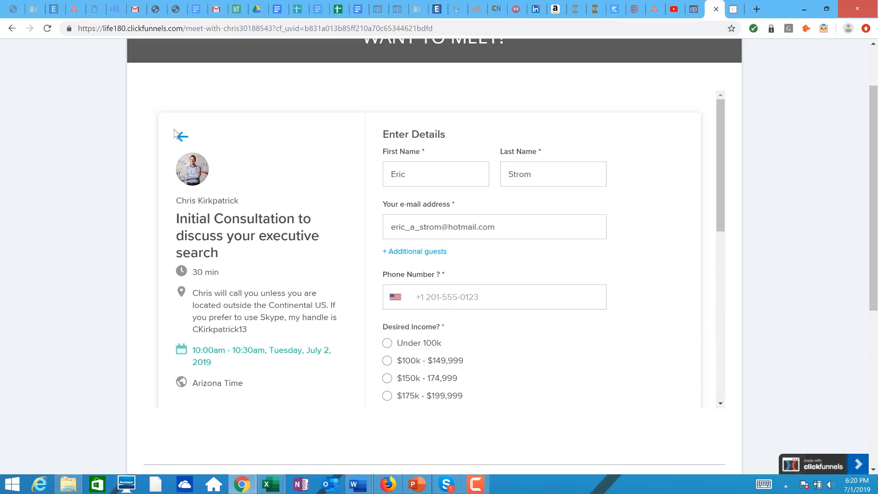
pyautogui.click(180, 135)
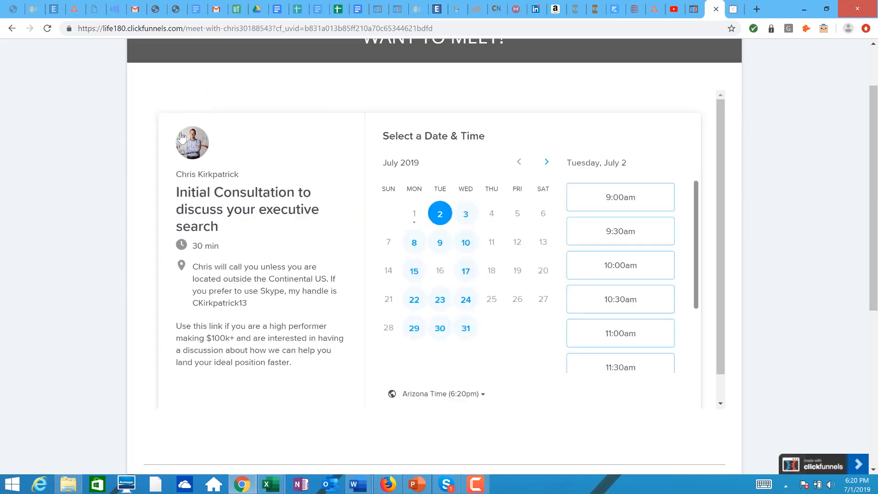
pyautogui.scroll(3)
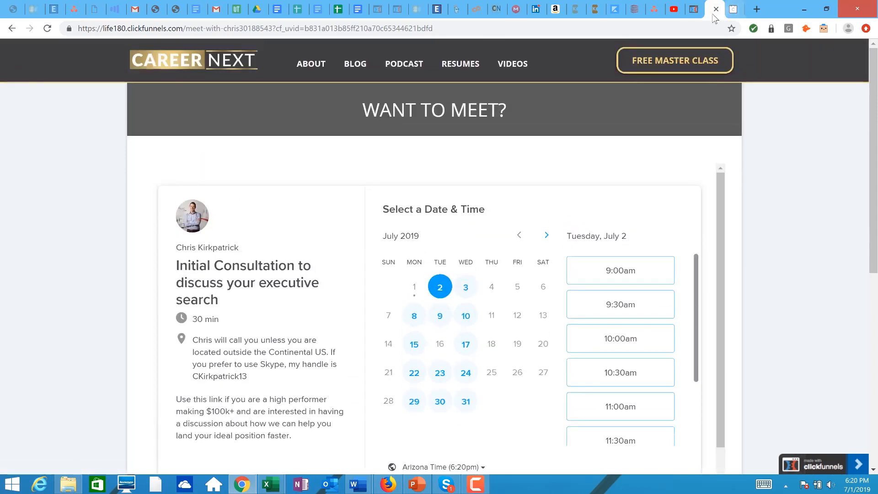
# Close the preview tab and open the Calendly Event Types dashboard via My Account.
pyautogui.click(715, 10)
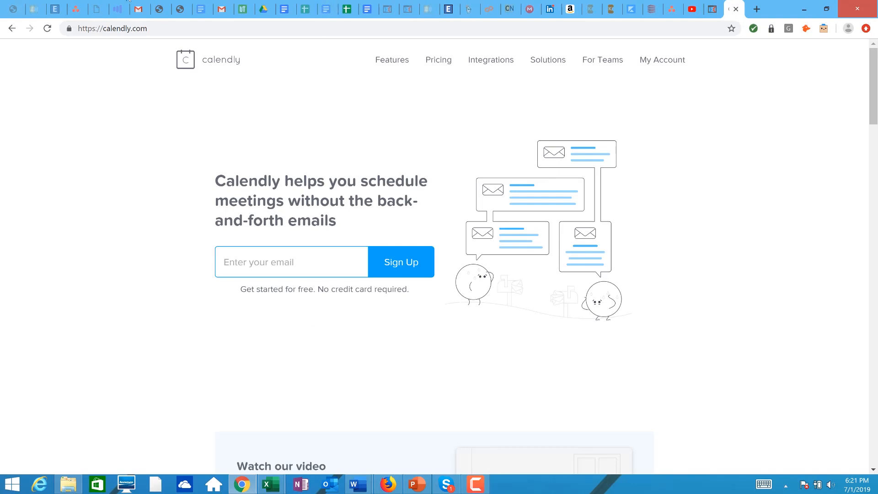
pyautogui.moveTo(661, 60)
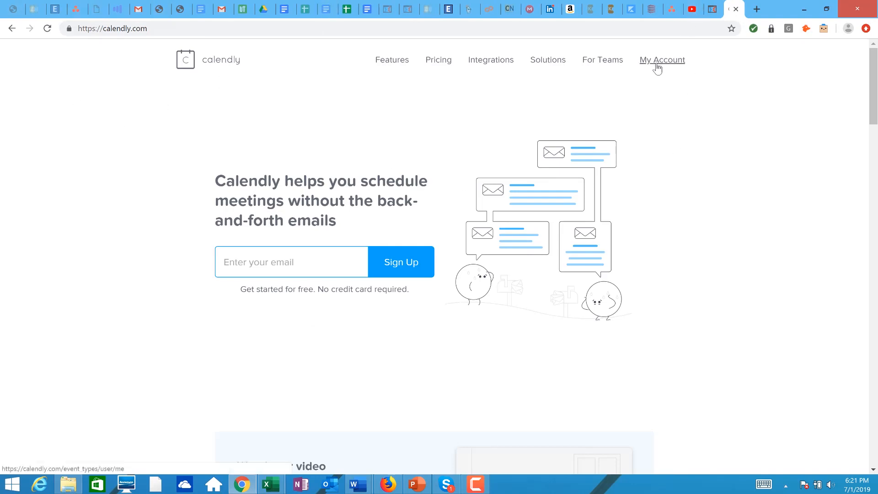
pyautogui.click(661, 60)
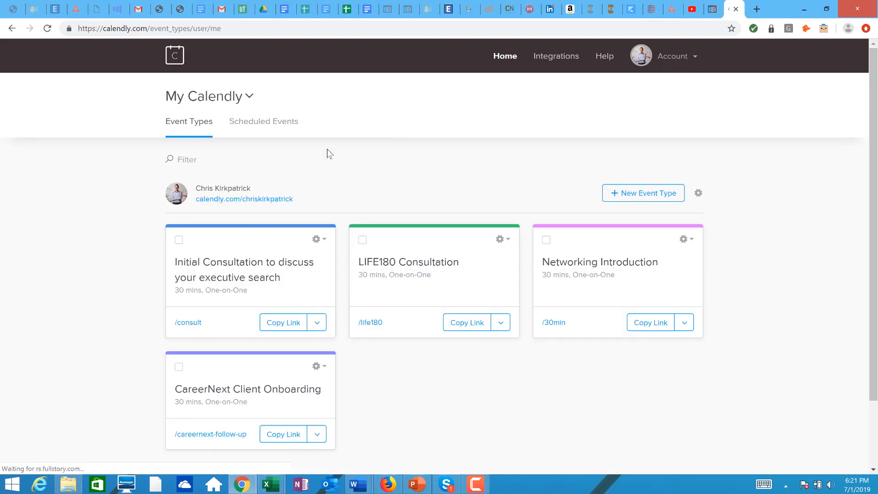
pyautogui.moveTo(315, 162)
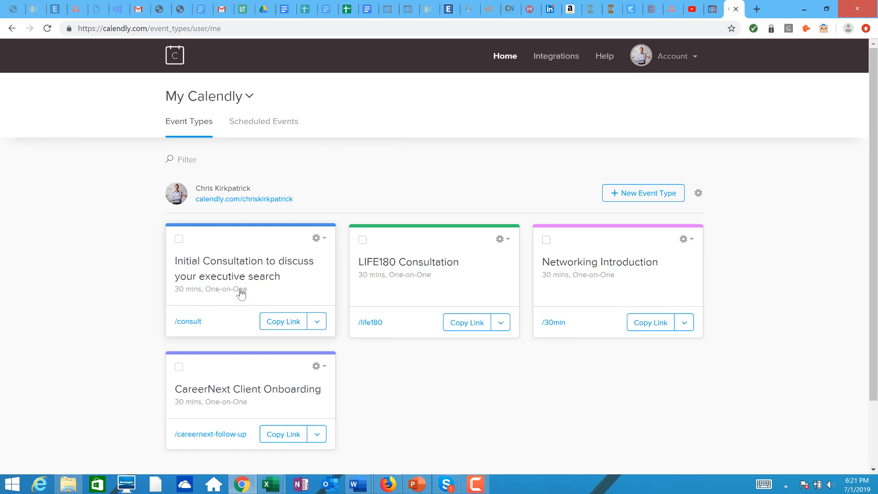
pyautogui.moveTo(245, 295)
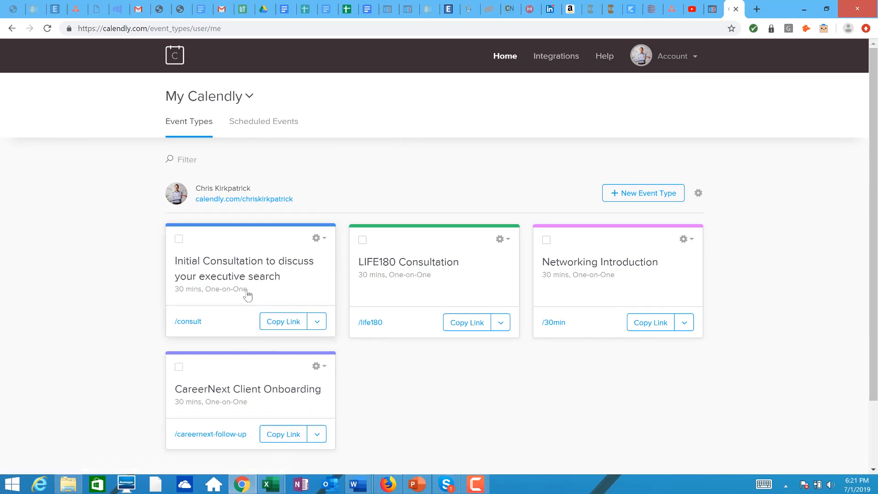
pyautogui.moveTo(228, 262)
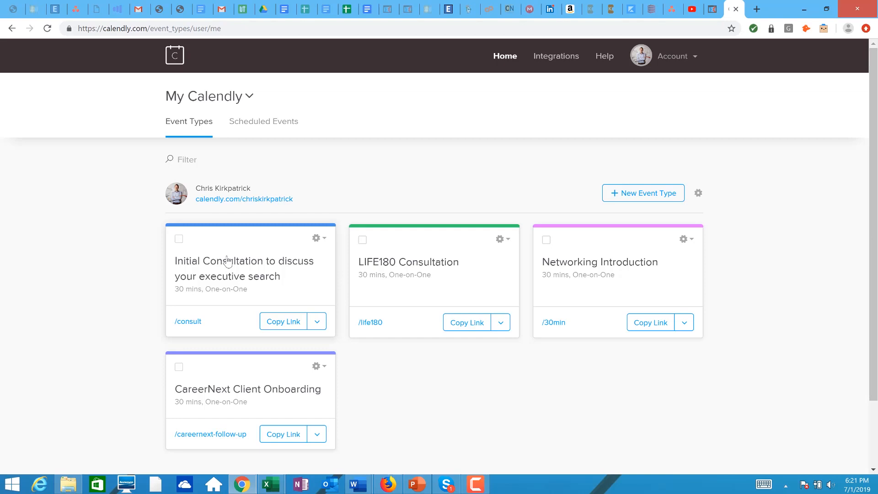
pyautogui.moveTo(323, 240)
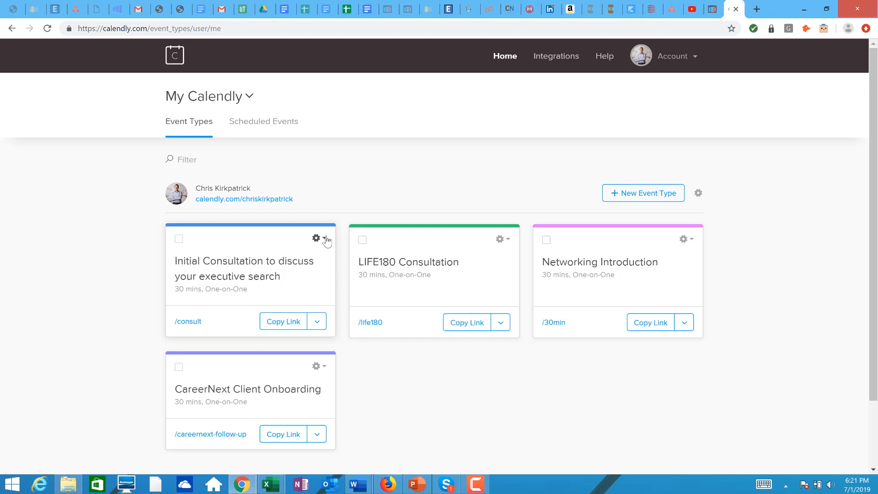
# Choose Add to Website from the Initial Consultation event's gear menu.
pyautogui.click(315, 239)
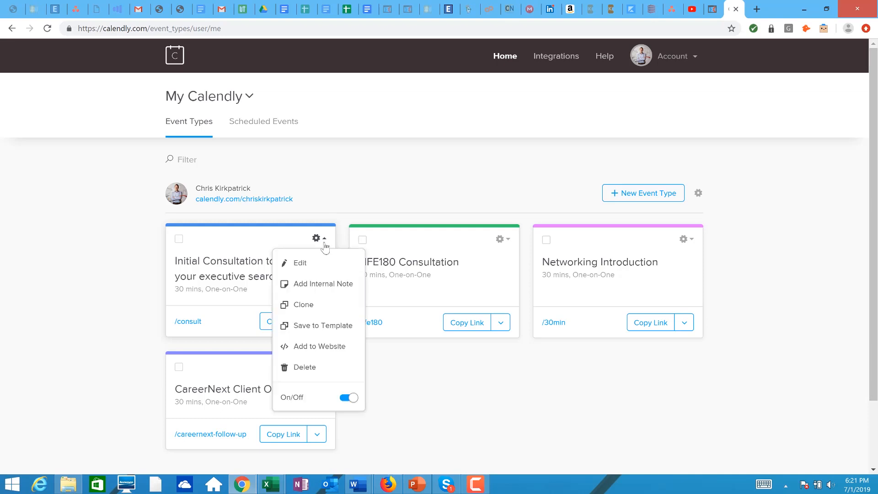
pyautogui.moveTo(306, 266)
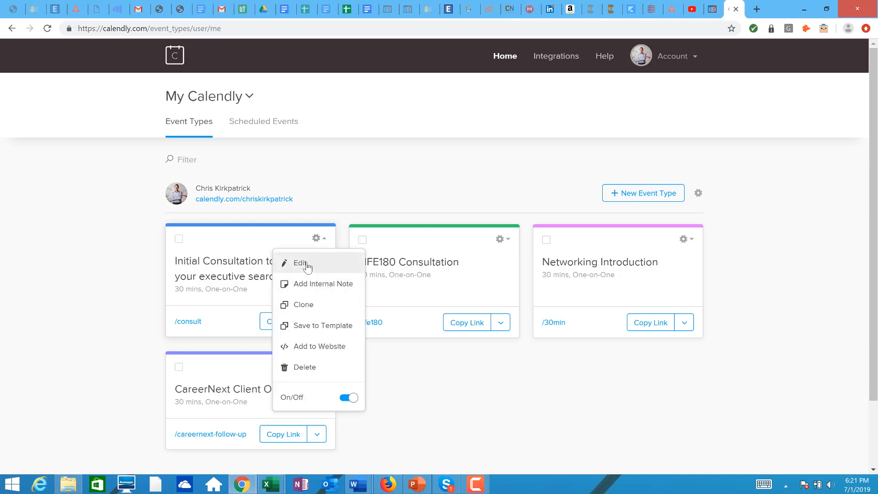
pyautogui.moveTo(369, 184)
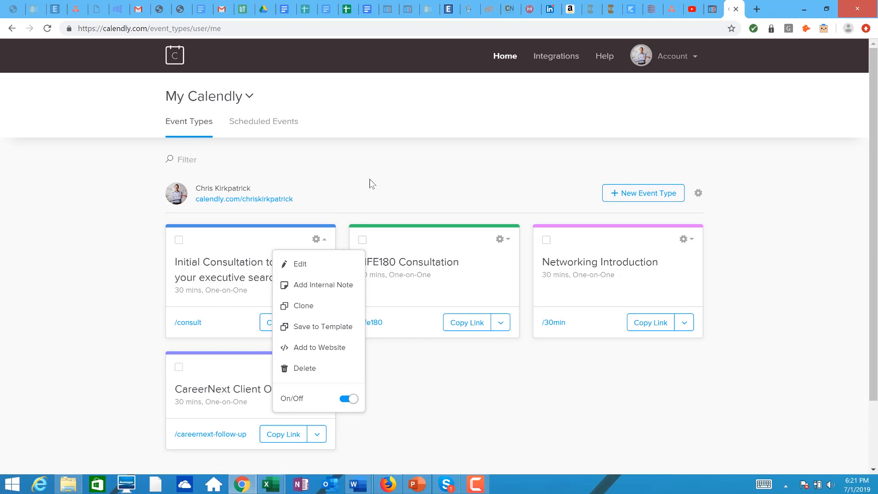
pyautogui.moveTo(306, 264)
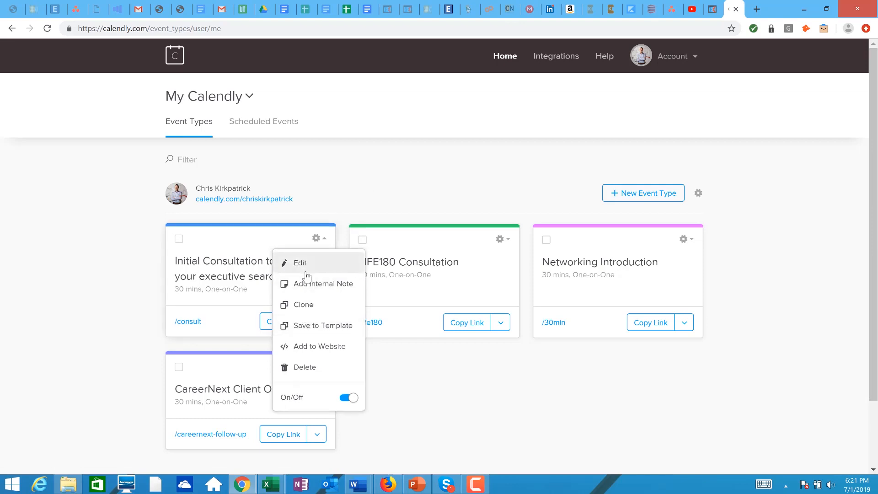
pyautogui.moveTo(305, 315)
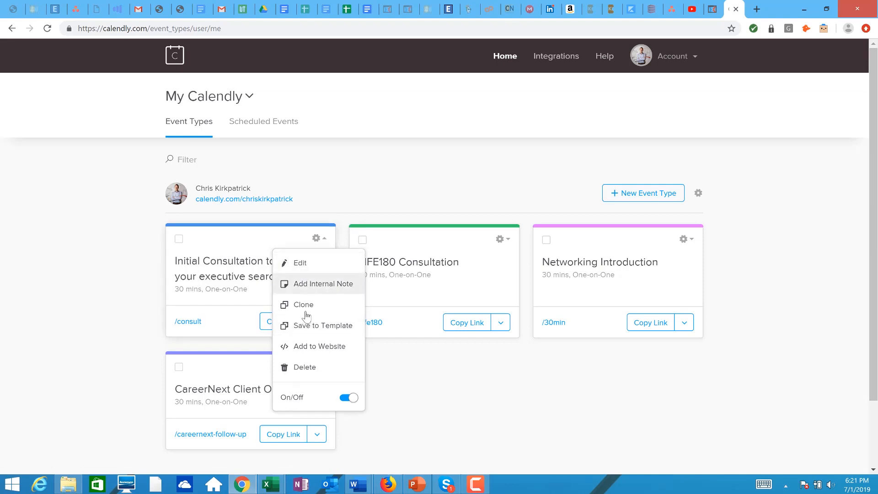
pyautogui.moveTo(306, 329)
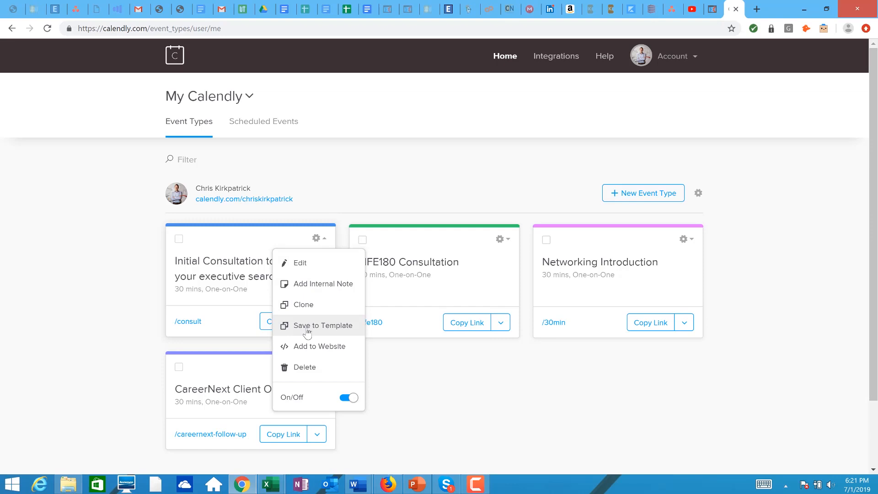
pyautogui.moveTo(306, 346)
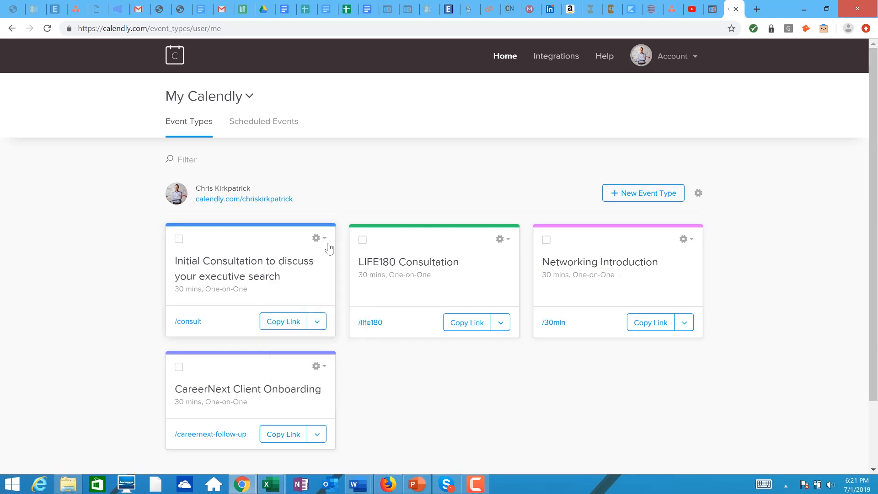
pyautogui.click(316, 237)
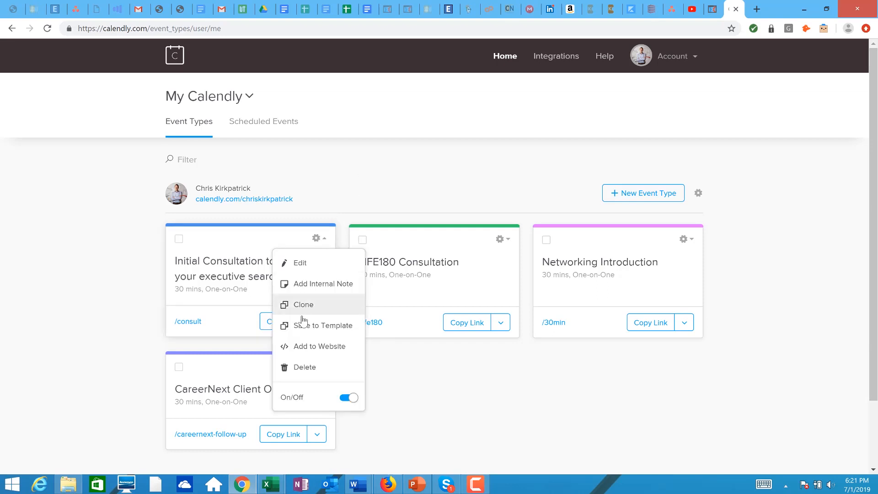
pyautogui.click(318, 346)
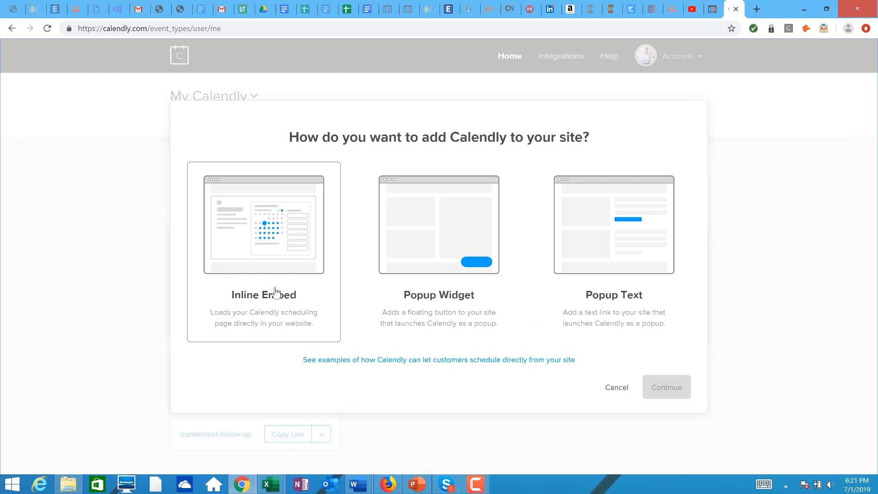
# Select Inline Embed and continue to show the Initial Consultation embed code.
pyautogui.click(263, 252)
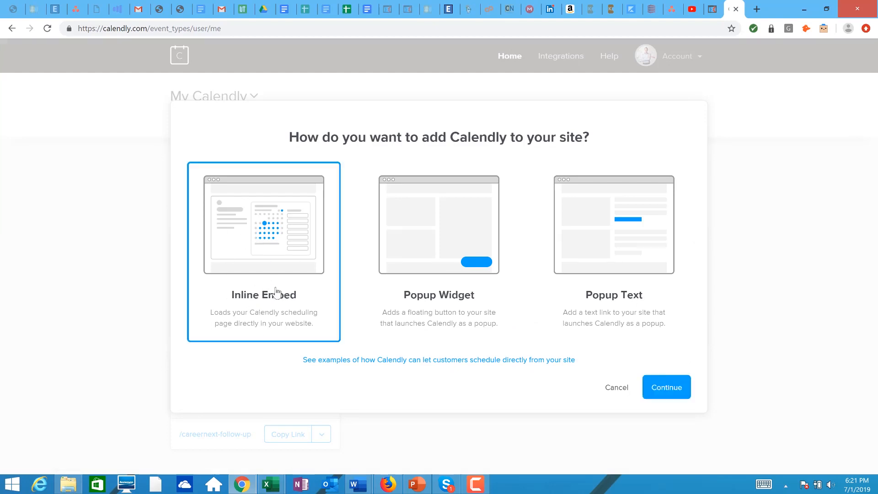
pyautogui.moveTo(230, 288)
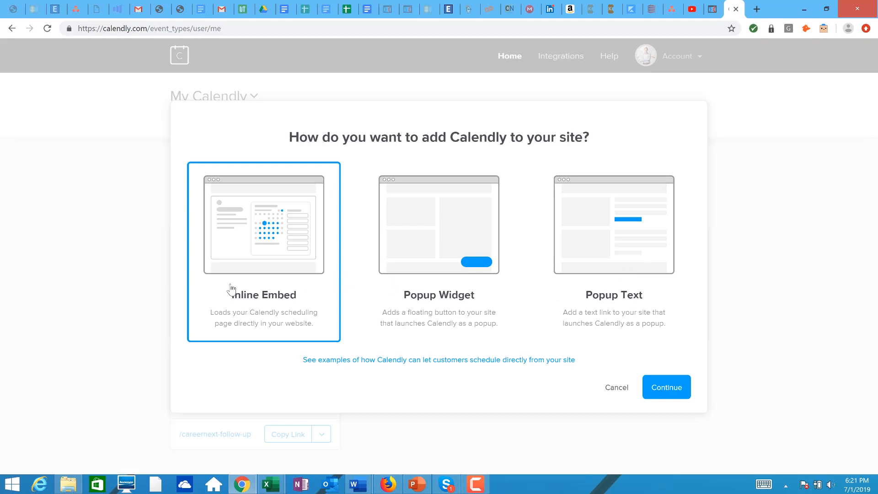
pyautogui.moveTo(665, 395)
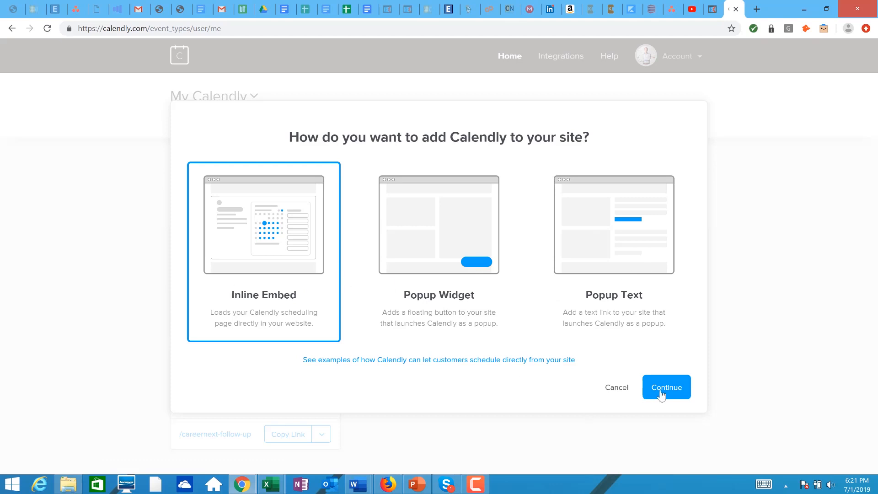
pyautogui.click(666, 387)
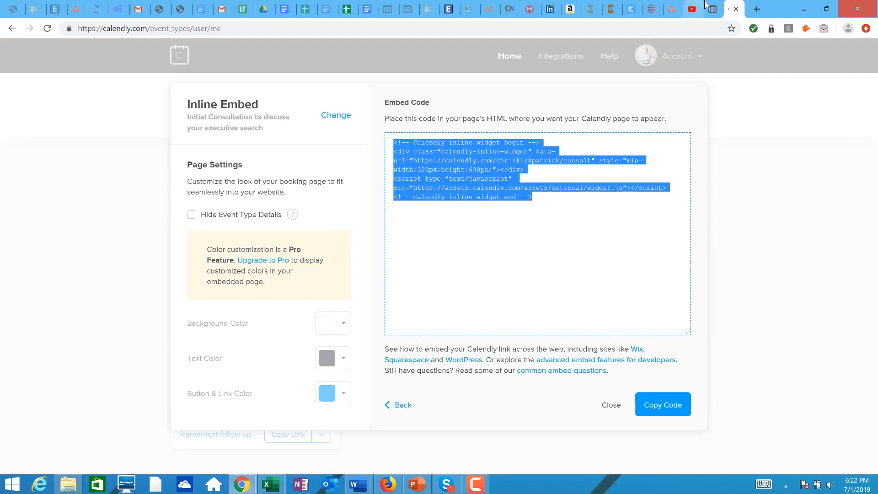
# Switch to ClickFunnels, briefly open the Meet With Chris page editor, then return to its overview.
pyautogui.click(712, 9)
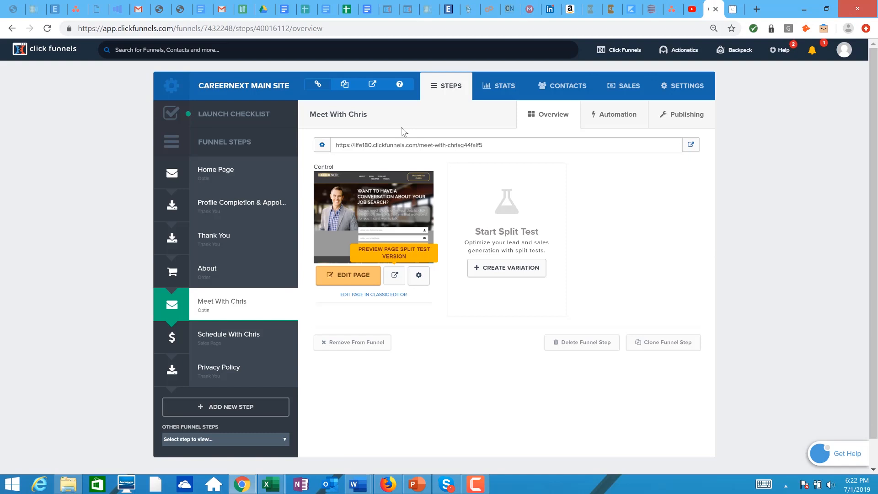
pyautogui.click(347, 274)
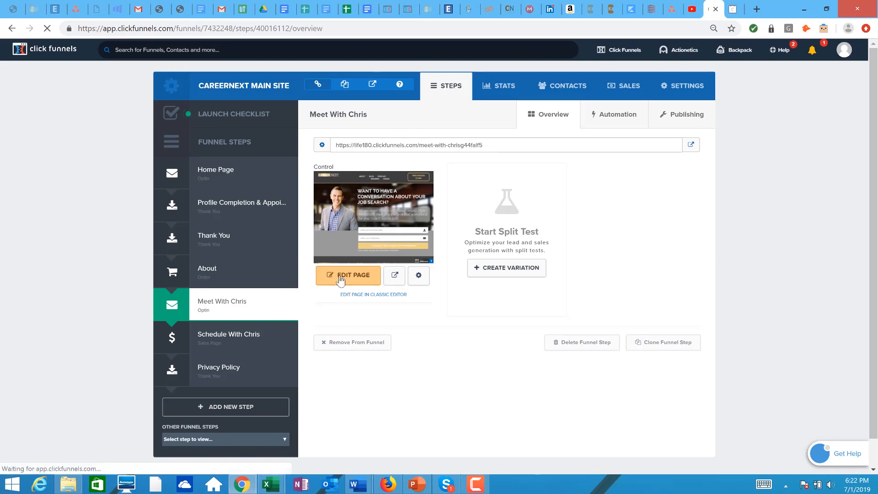
pyautogui.click(347, 275)
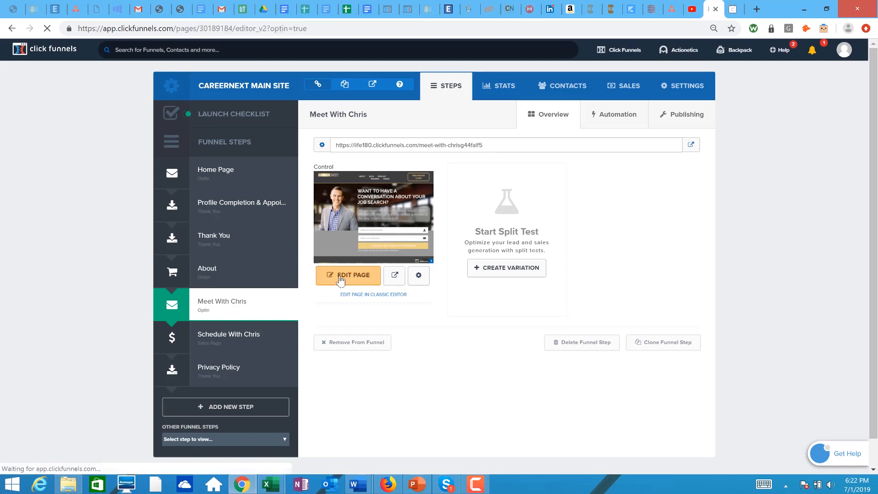
pyautogui.click(347, 274)
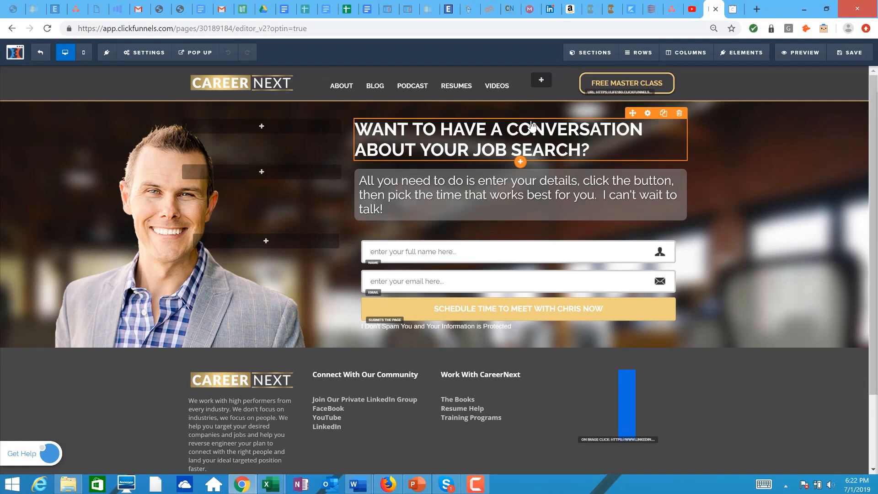
pyautogui.moveTo(736, 4)
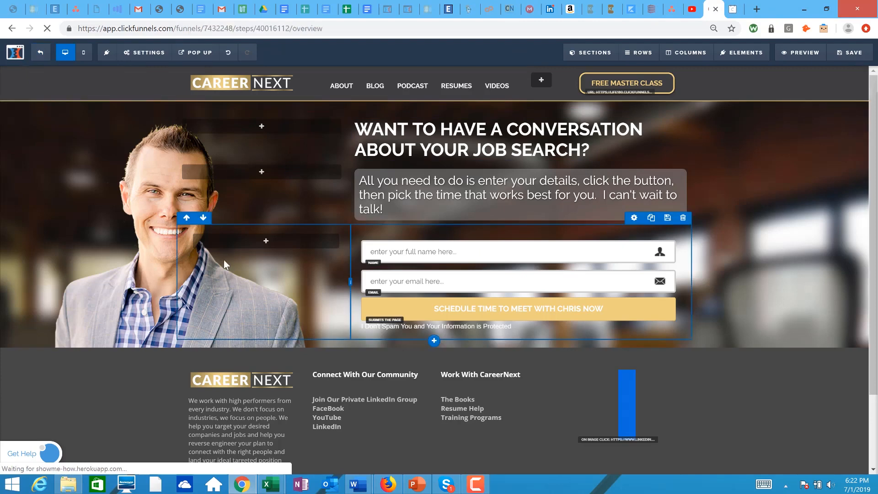
pyautogui.click(12, 28)
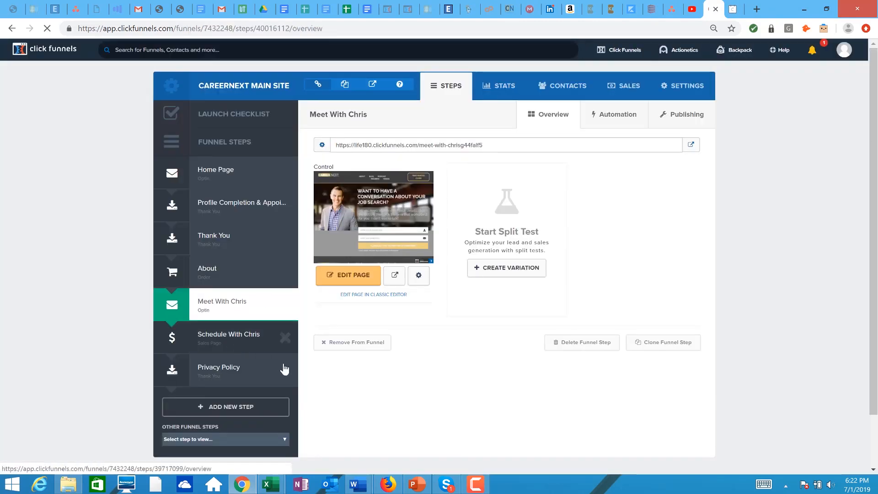
# Open the Schedule With Chris step's page in the ClickFunnels editor.
pyautogui.click(229, 334)
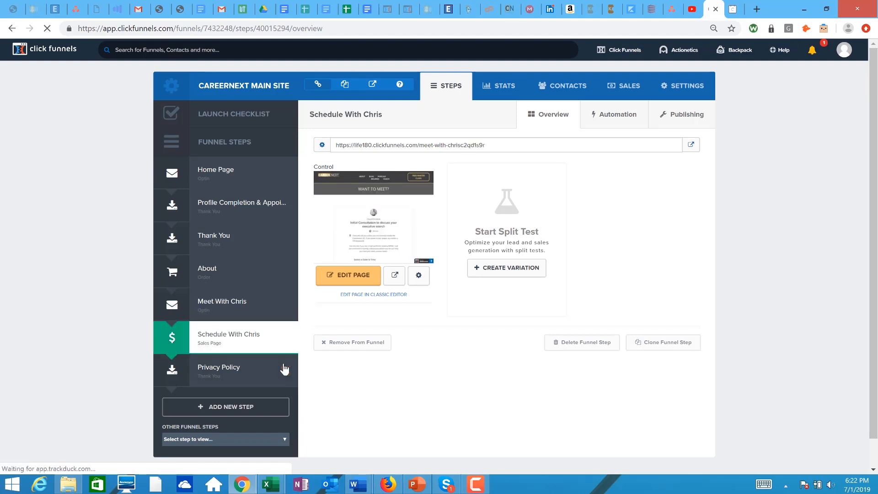
pyautogui.click(347, 275)
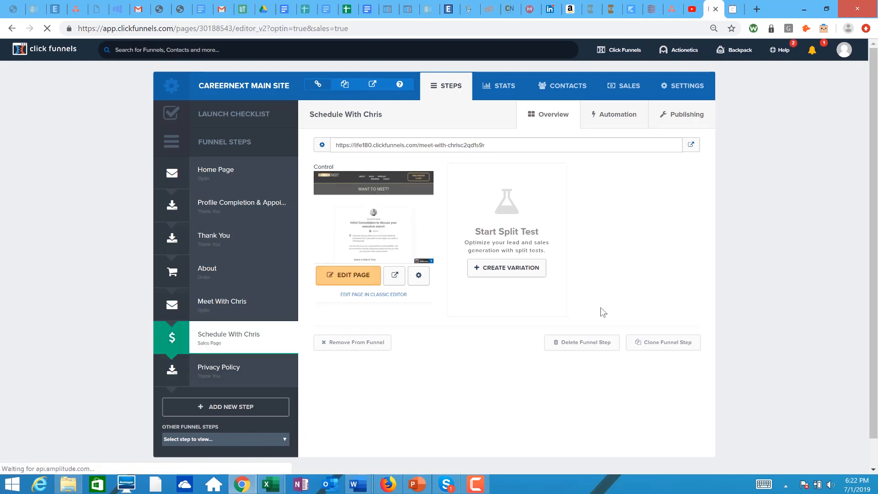
pyautogui.click(347, 274)
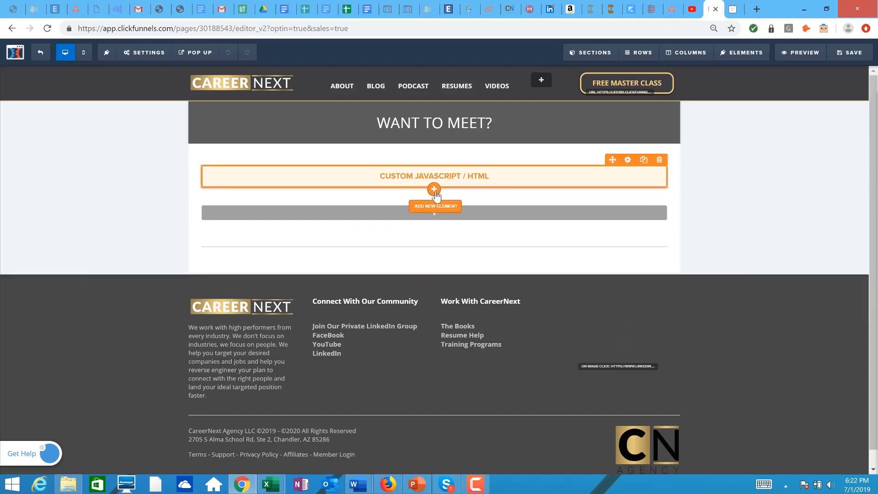
# Add a Custom JS/HTML element below the existing custom code block from the Elements panel.
pyautogui.click(434, 206)
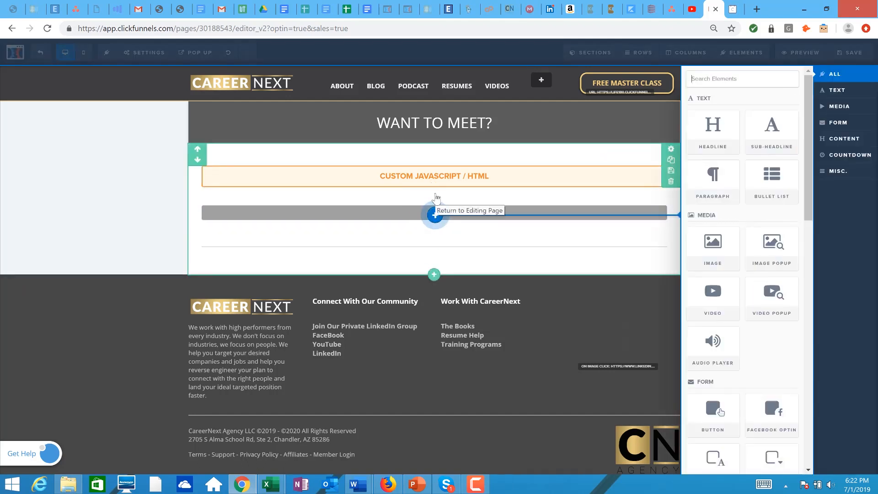
pyautogui.moveTo(572, 217)
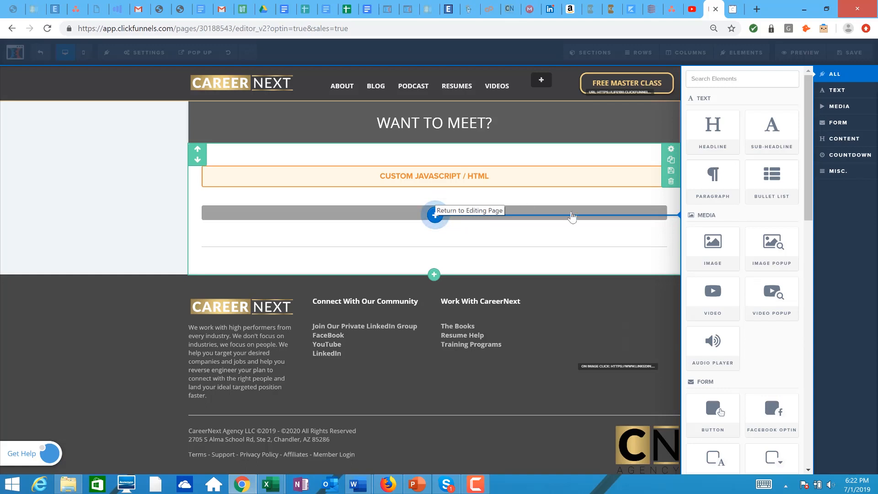
pyautogui.scroll(-3)
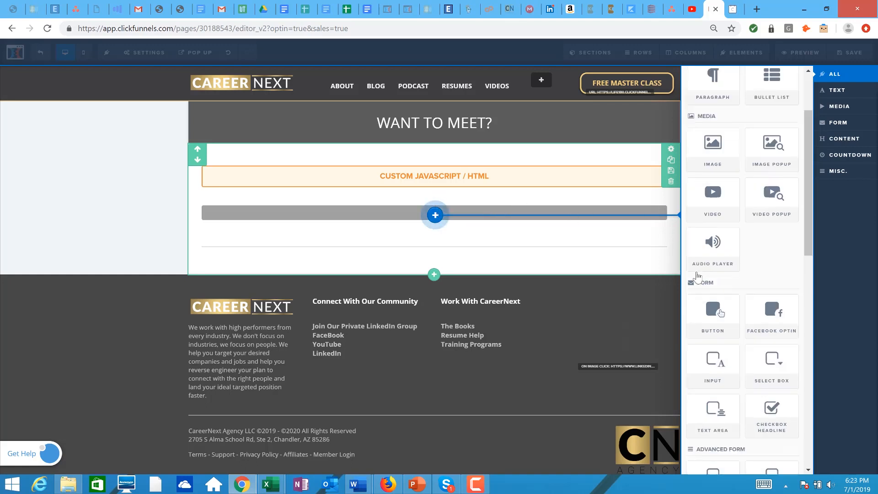
pyautogui.scroll(-3)
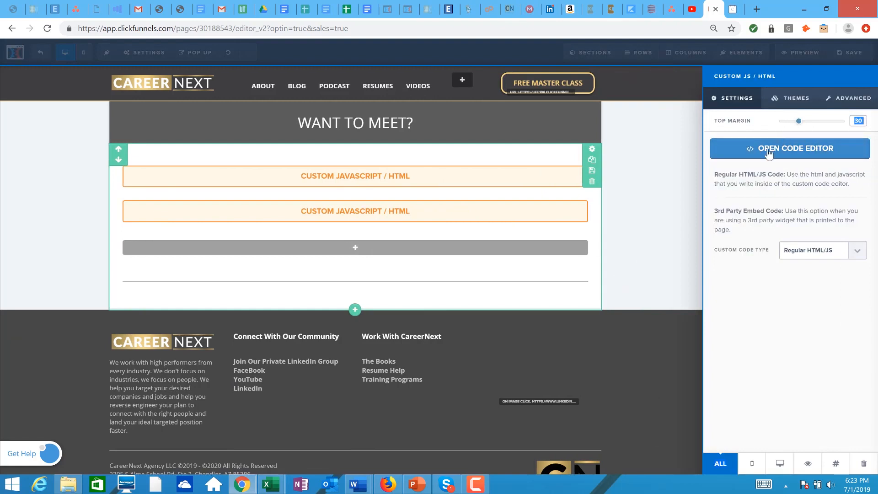
pyautogui.moveTo(791, 160)
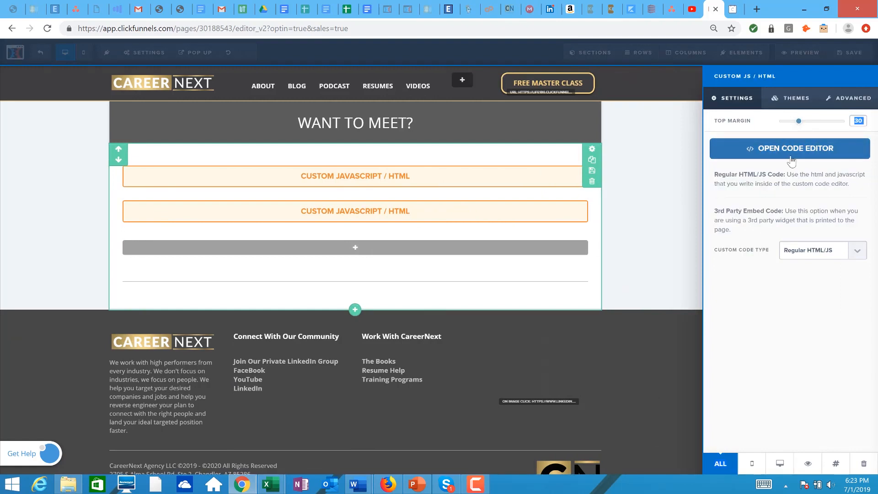
# Paste the Calendly inline widget code into the new element's code editor, close it, and save.
pyautogui.click(788, 147)
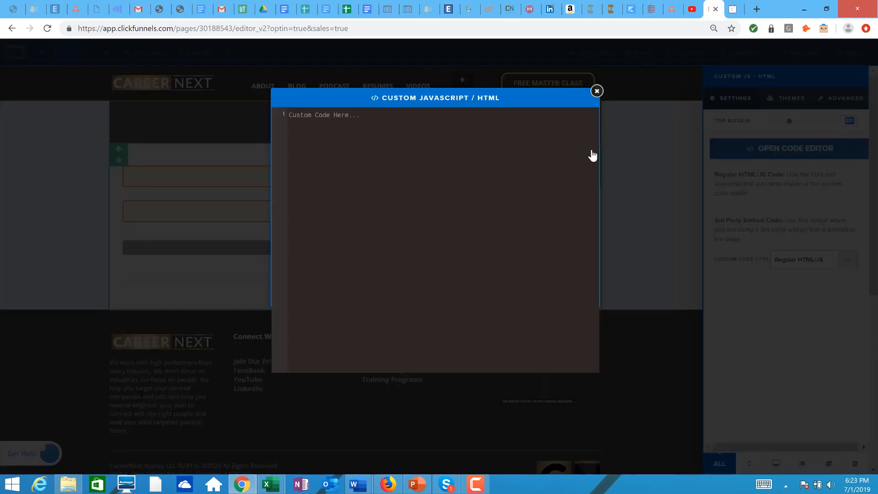
pyautogui.write('<!-- Calendly inline widget begin -->')
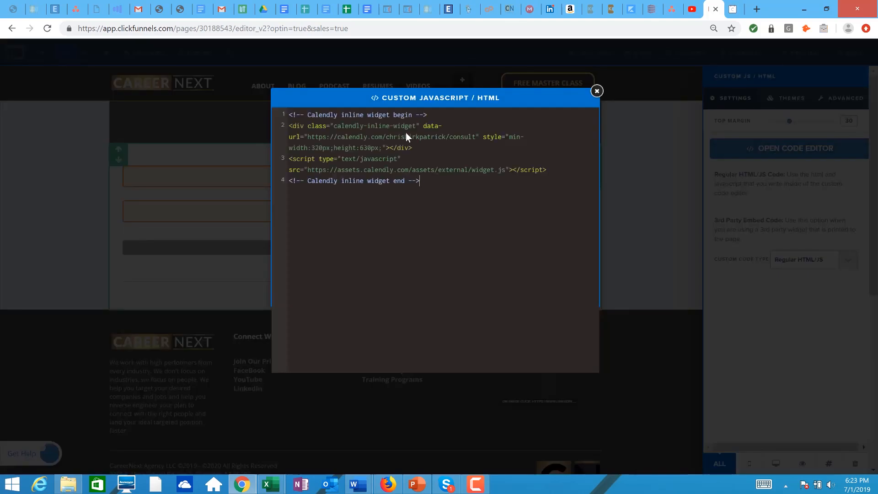
pyautogui.moveTo(526, 174)
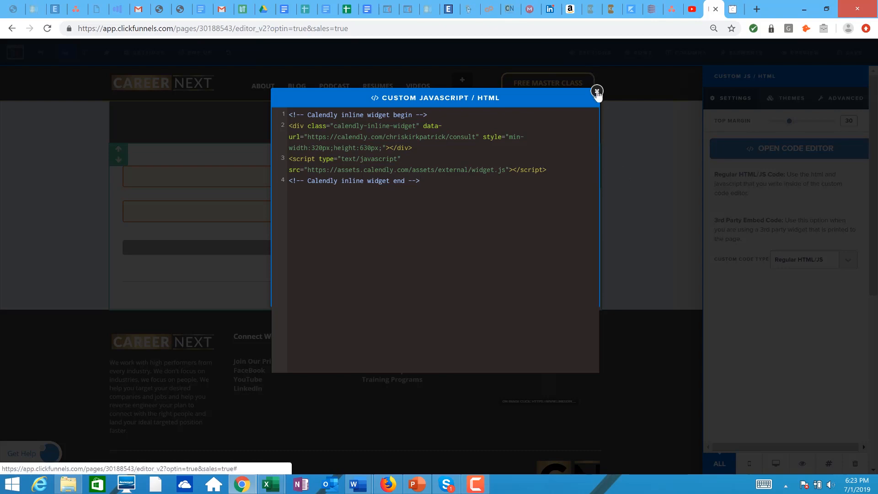
pyautogui.click(596, 91)
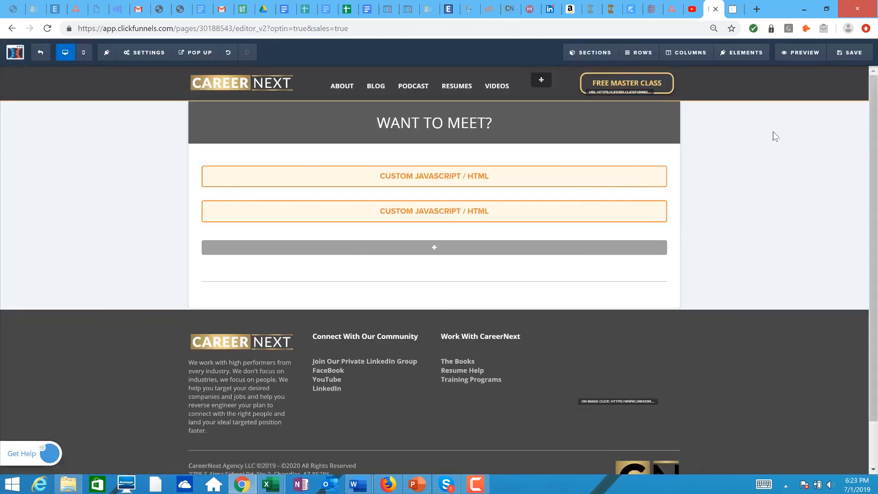
pyautogui.click(851, 52)
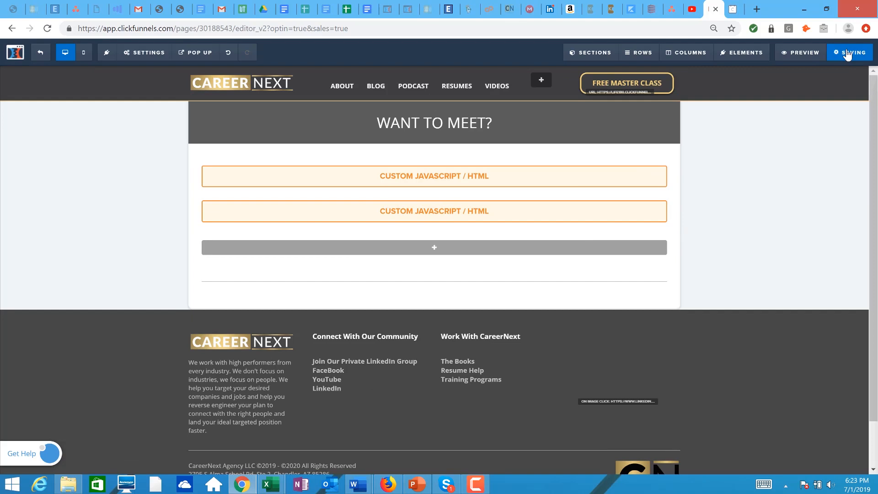
pyautogui.click(850, 52)
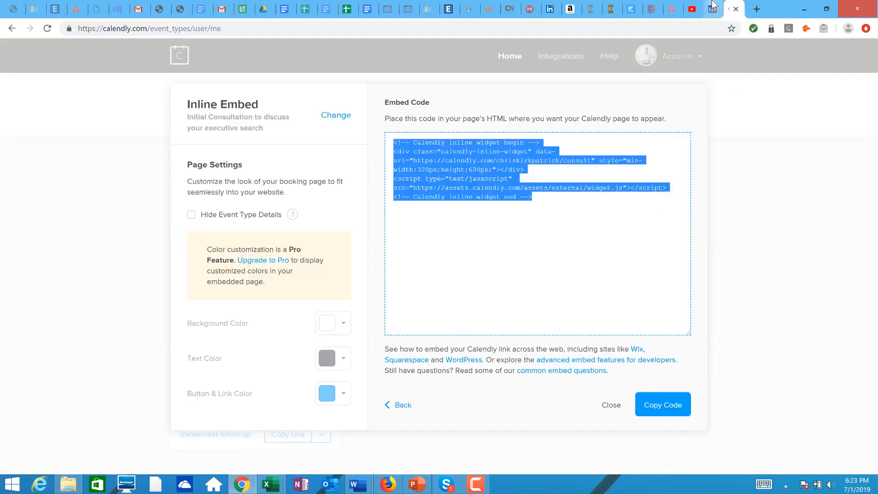
# Preview the Want to Meet page and scroll through its two stacked Calendly calendars.
pyautogui.click(712, 9)
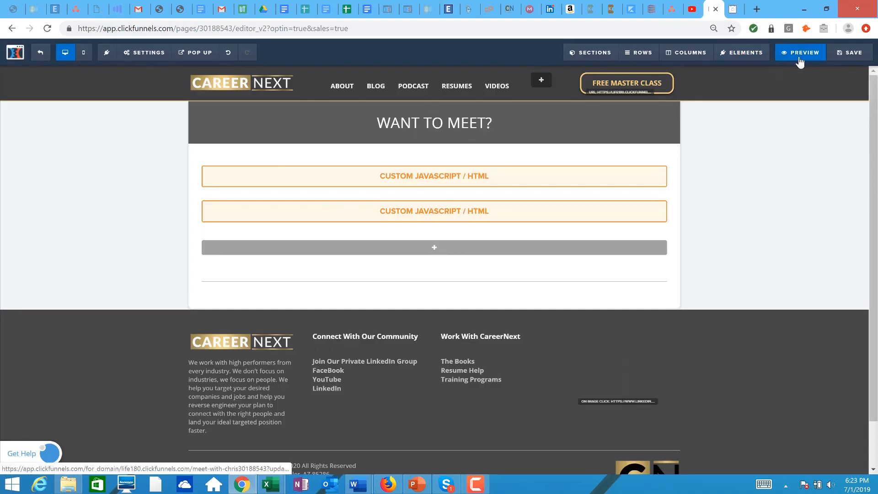
pyautogui.click(800, 53)
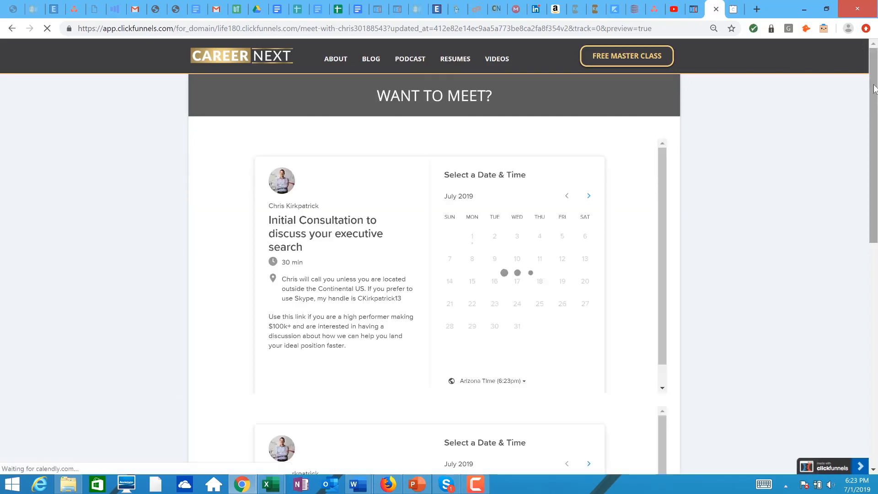
pyautogui.scroll(-3)
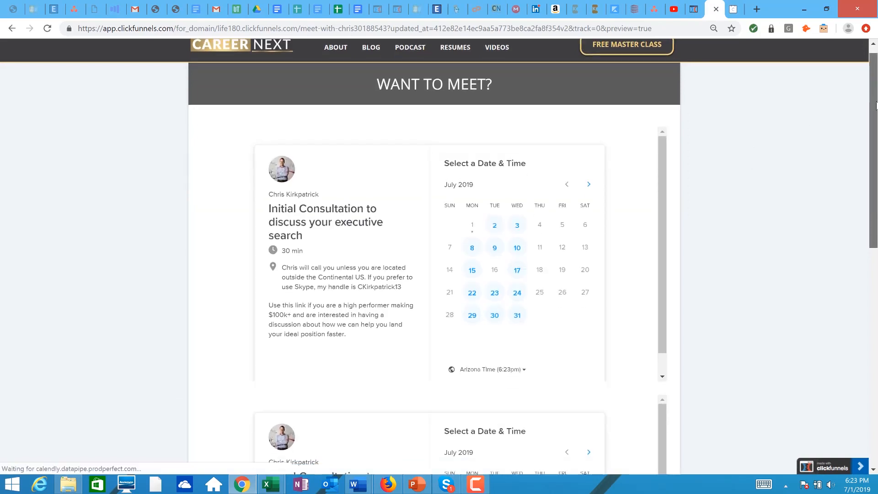
pyautogui.scroll(-3)
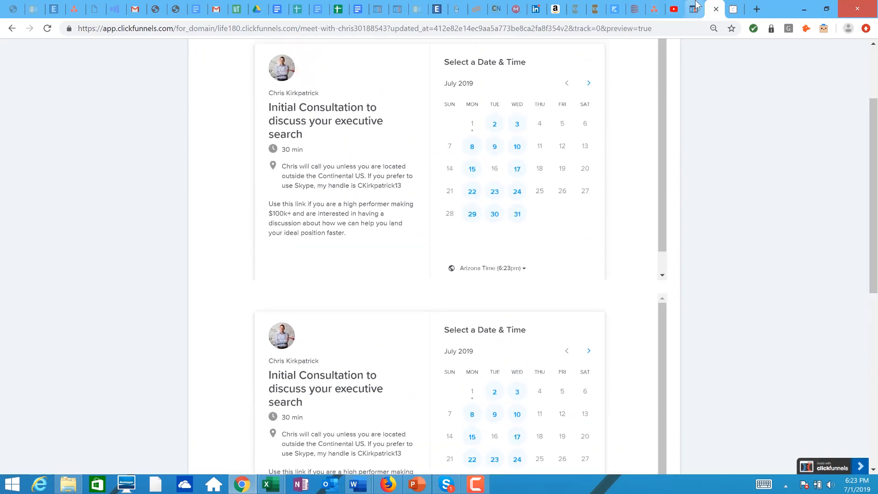
# Delete the second Custom JS/HTML element from the page in the editor.
pyautogui.click(713, 9)
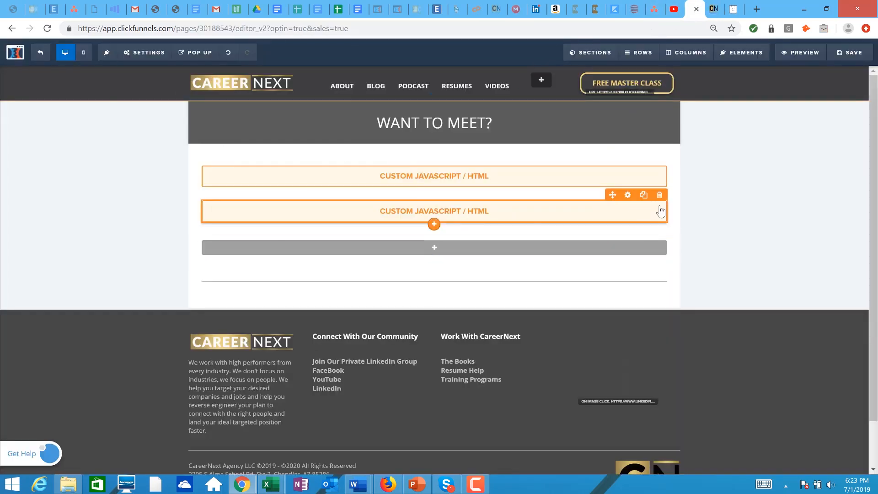
pyautogui.click(658, 194)
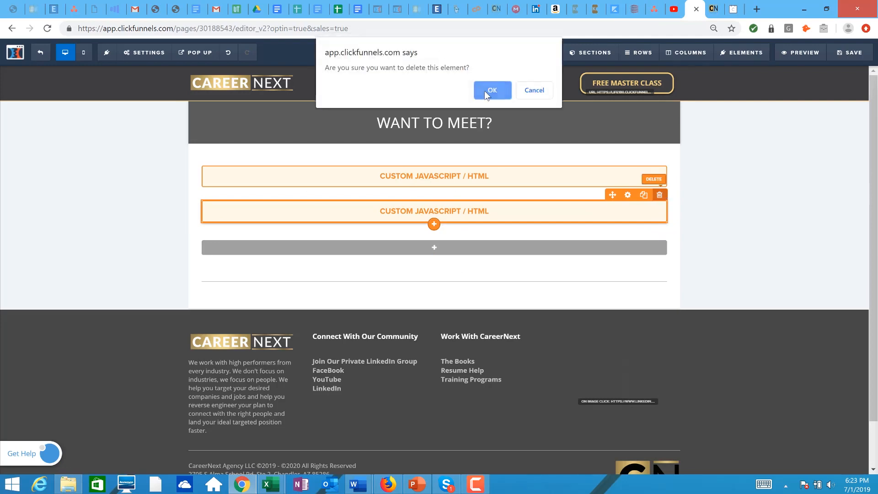
pyautogui.click(492, 90)
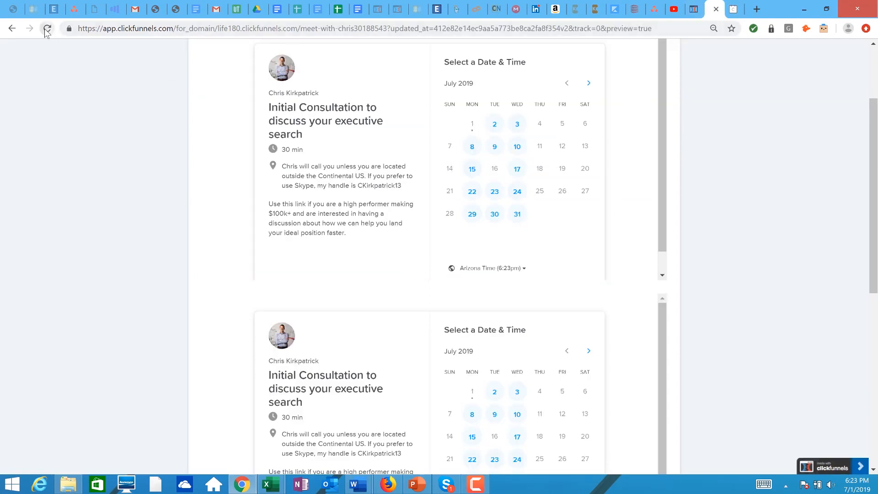
# Reload the preview to confirm a single calendar, then return to Calendly's embed code.
pyautogui.click(48, 28)
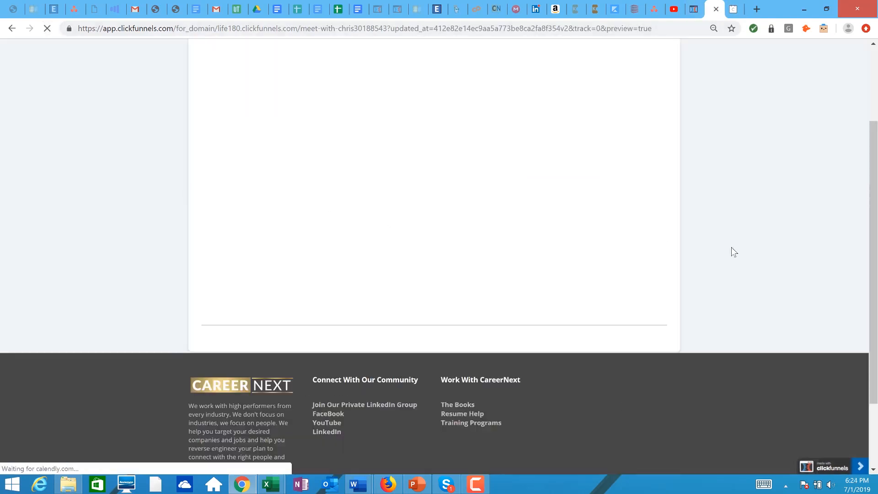
pyautogui.scroll(3)
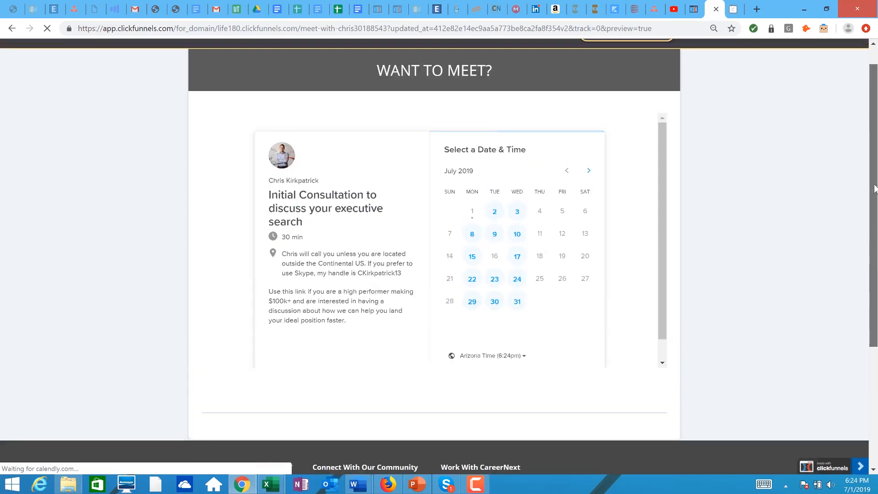
pyautogui.scroll(3)
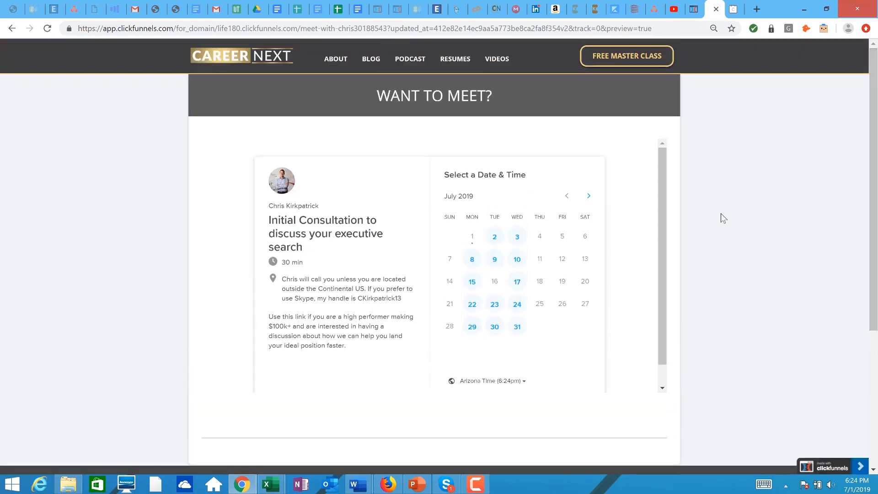
pyautogui.click(713, 9)
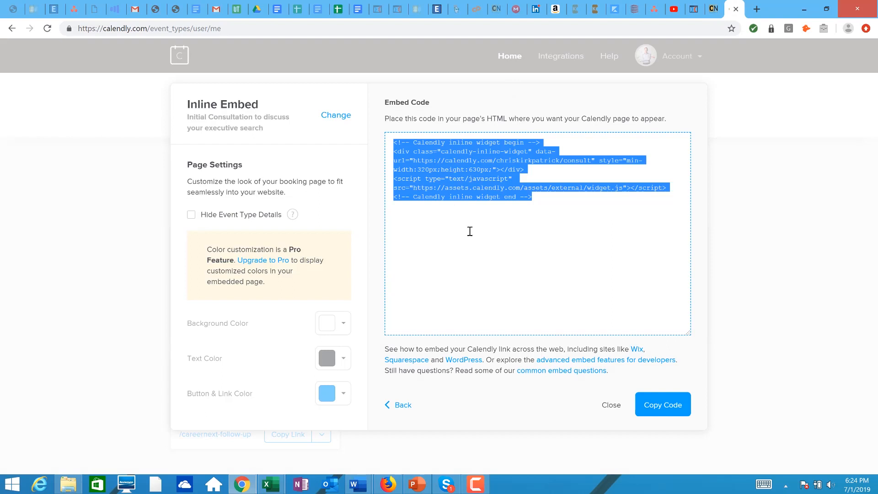
pyautogui.moveTo(790, 410)
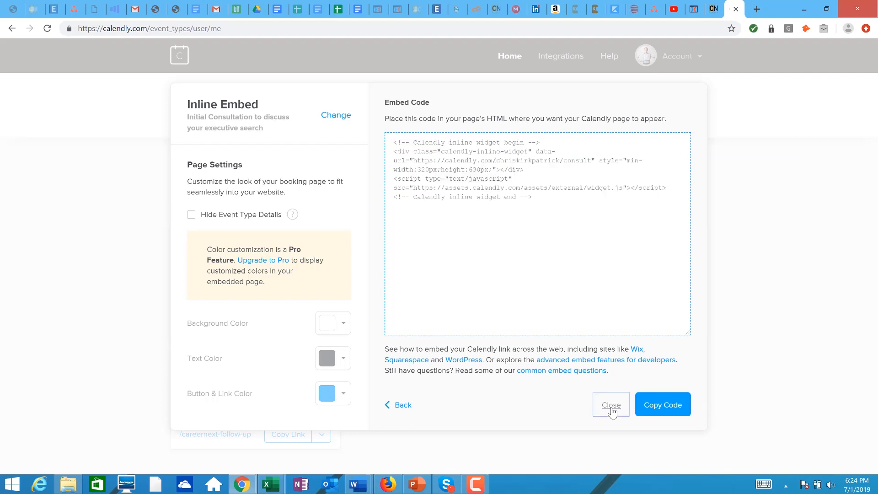
# Close Calendly's Inline Embed dialog to return to the four event types.
pyautogui.click(610, 404)
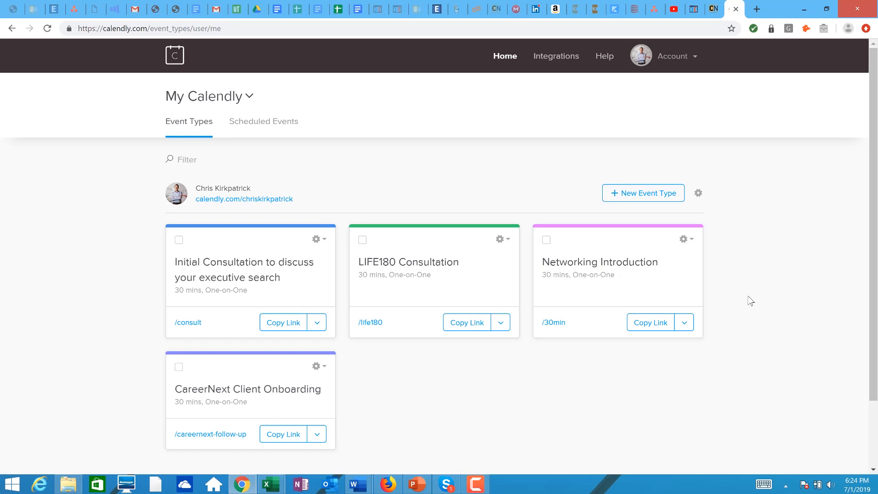
pyautogui.moveTo(715, 127)
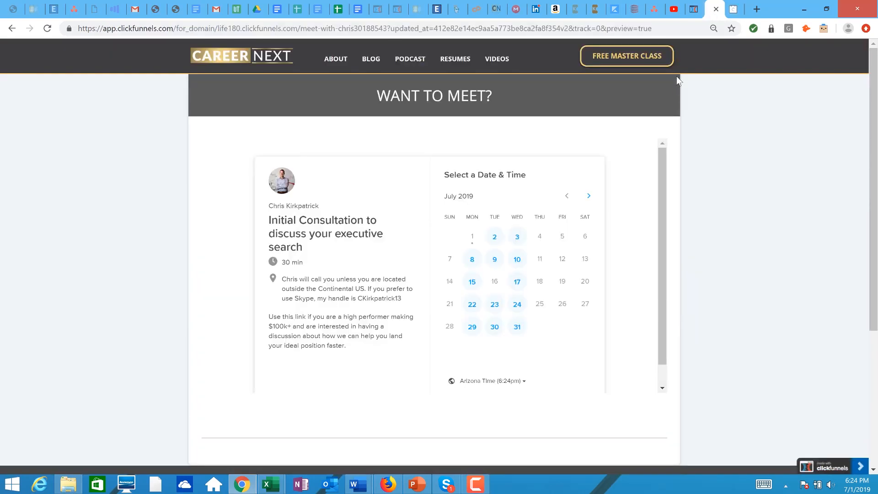
pyautogui.moveTo(290, 70)
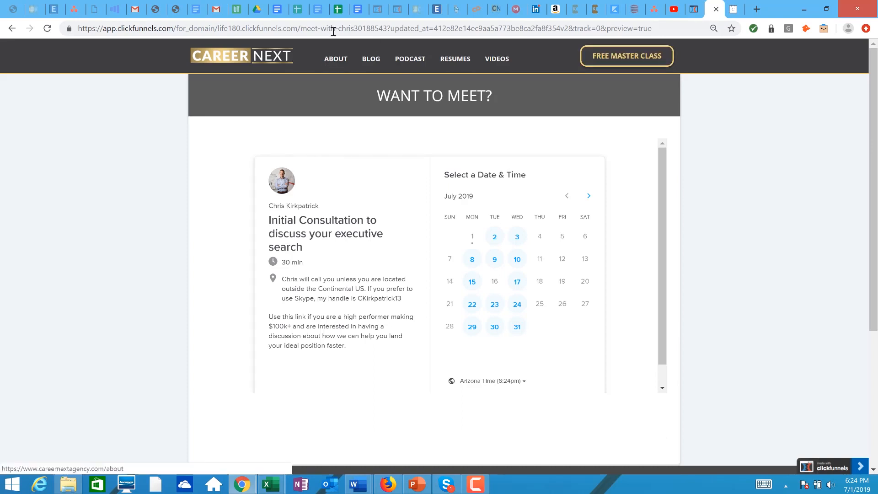
# Replace the preview tab's address with 'careernext agency'.
pyautogui.click(358, 28)
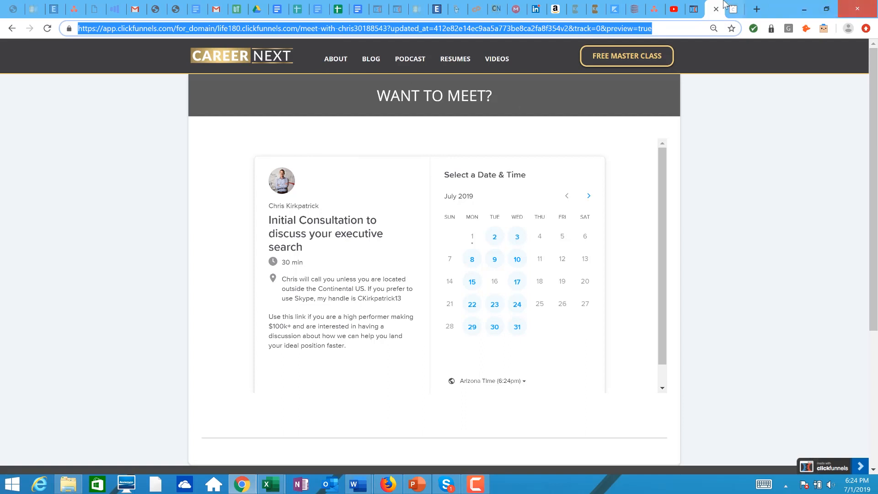
pyautogui.write('careernext agency')
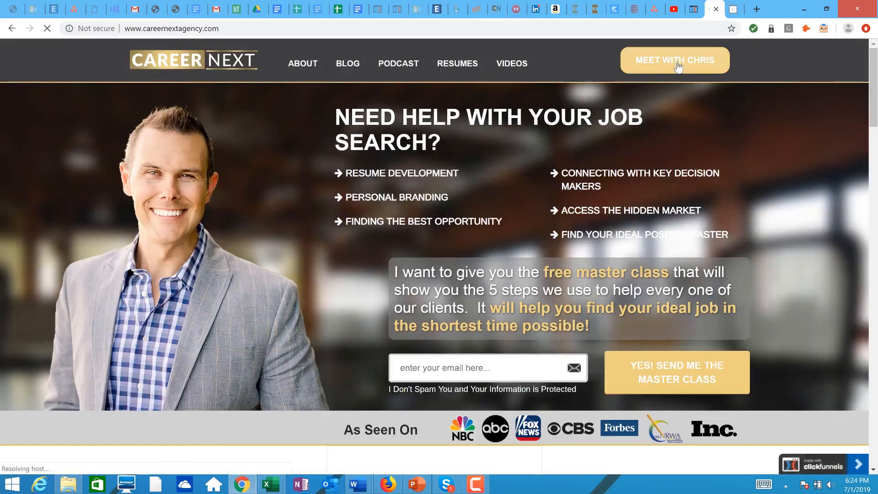
pyautogui.moveTo(674, 60)
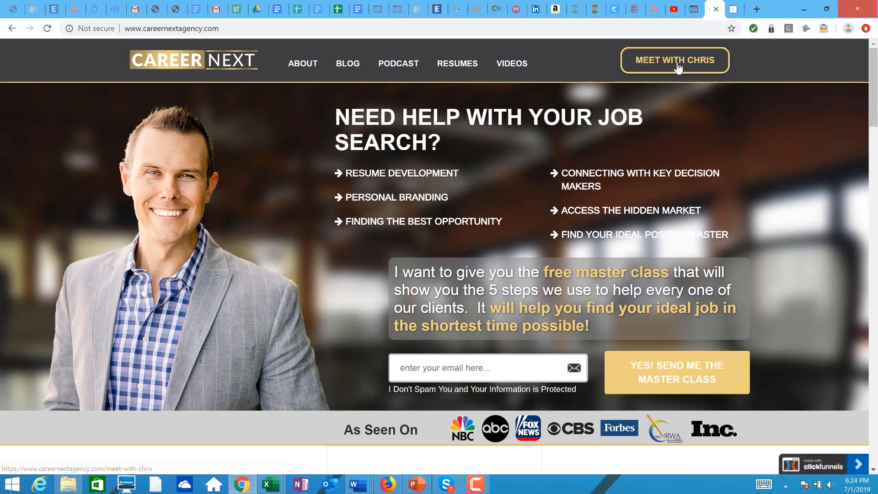
# Open the CareerNext site's MEET WITH CHRIS booking page.
pyautogui.click(674, 60)
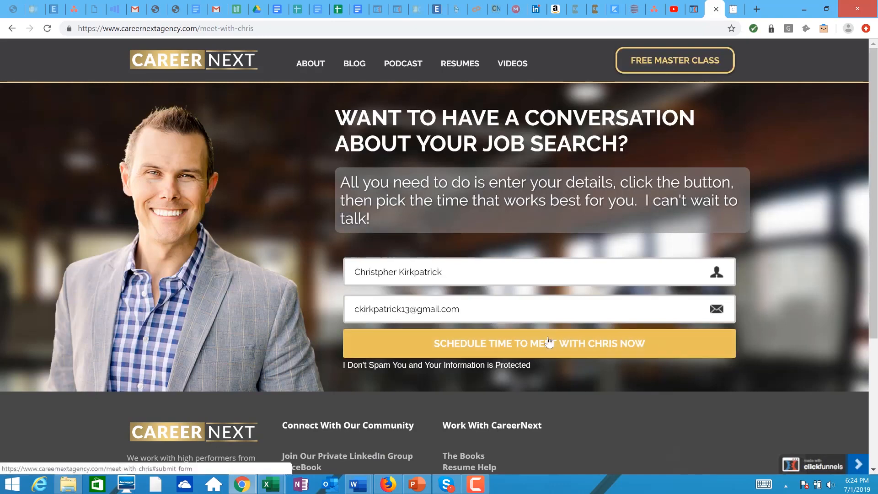
pyautogui.moveTo(444, 116)
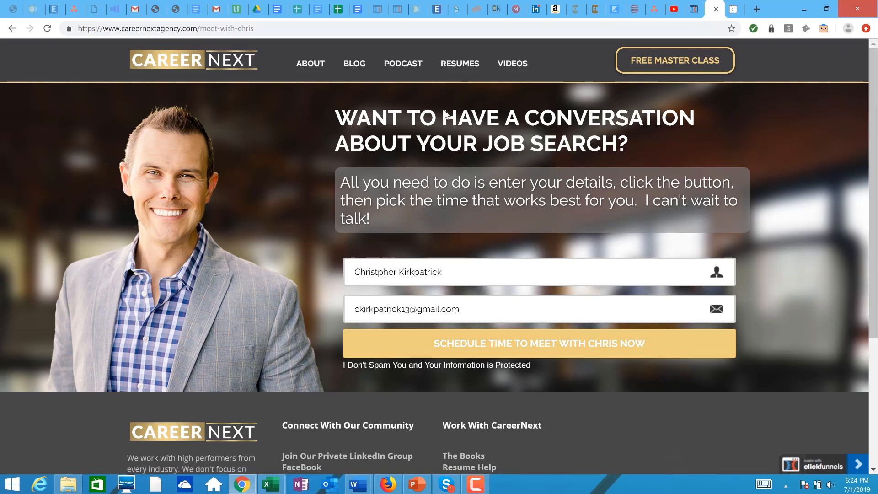
pyautogui.moveTo(436, 401)
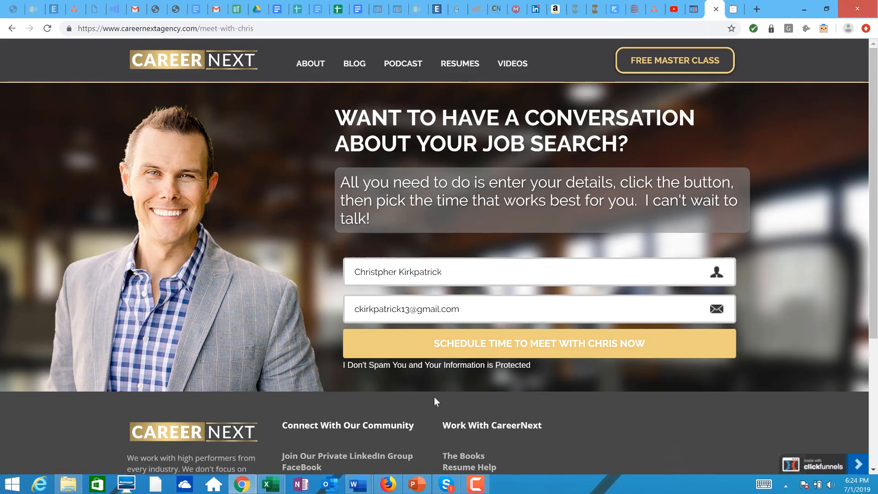